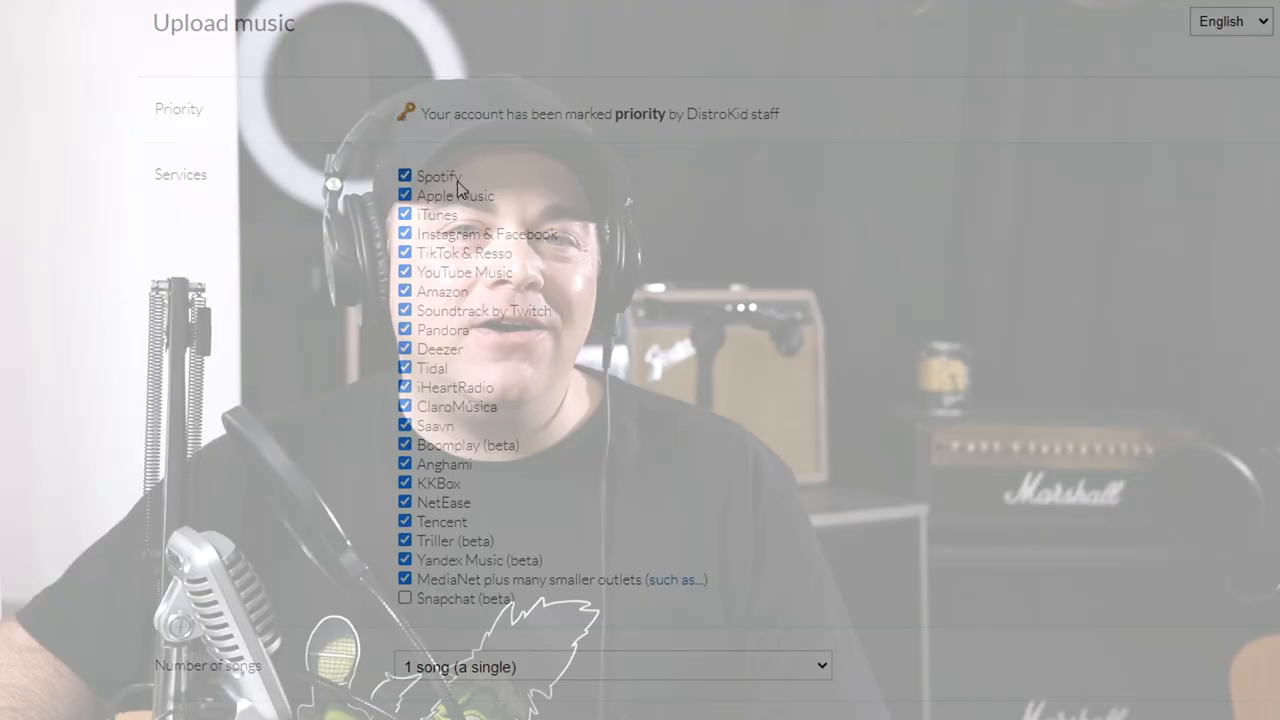
# Switch the WD MAGIC 2A between settings B and A, then toggle its Power switch
pyautogui.click(612, 666)
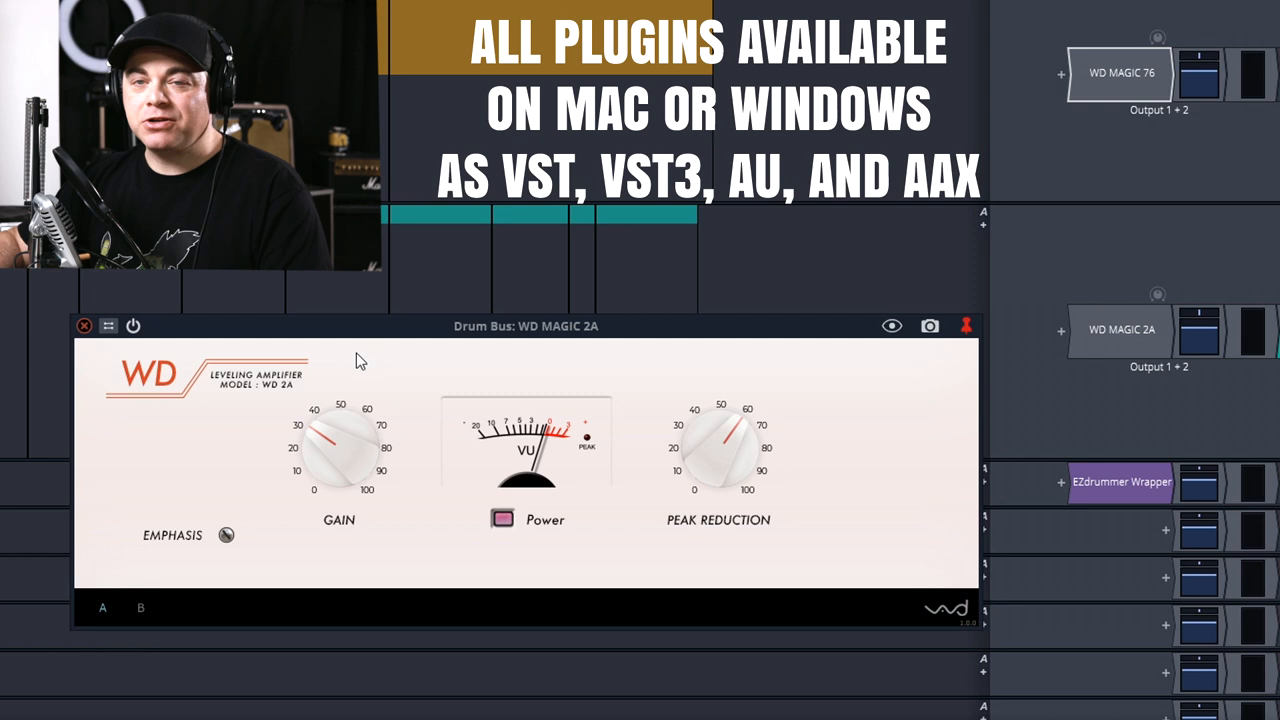
pyautogui.moveTo(668, 467)
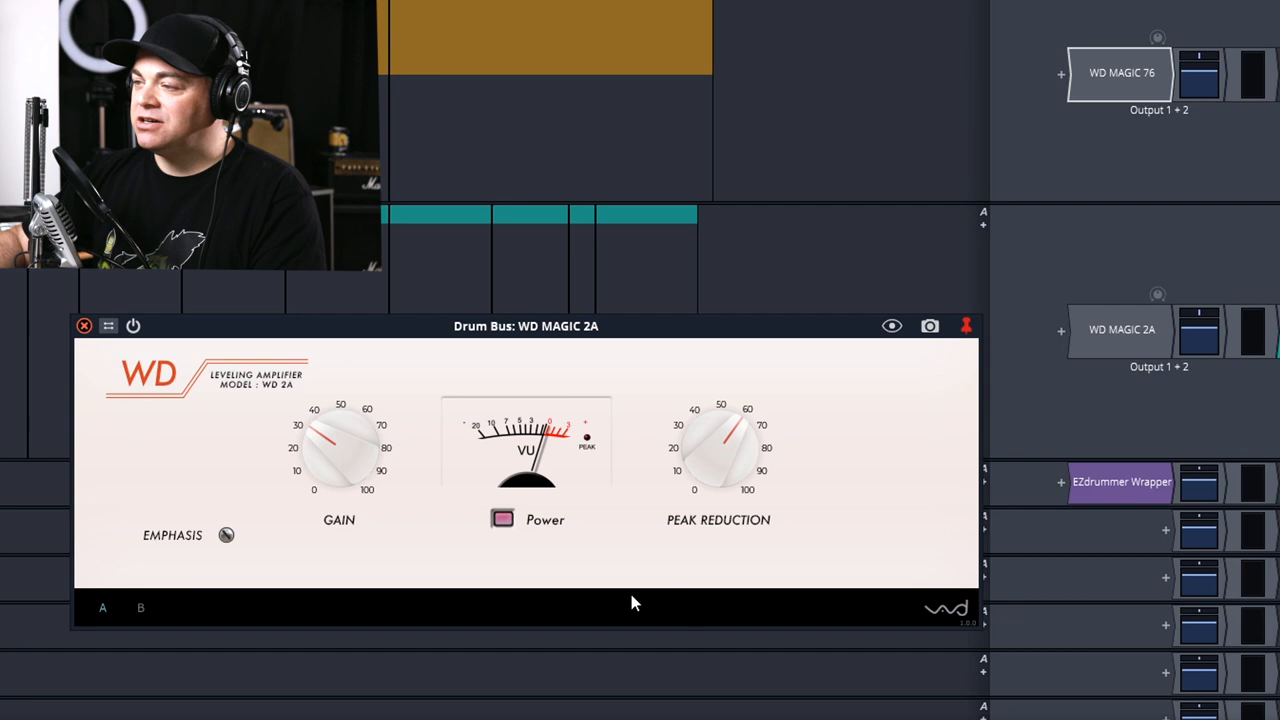
pyautogui.moveTo(503, 578)
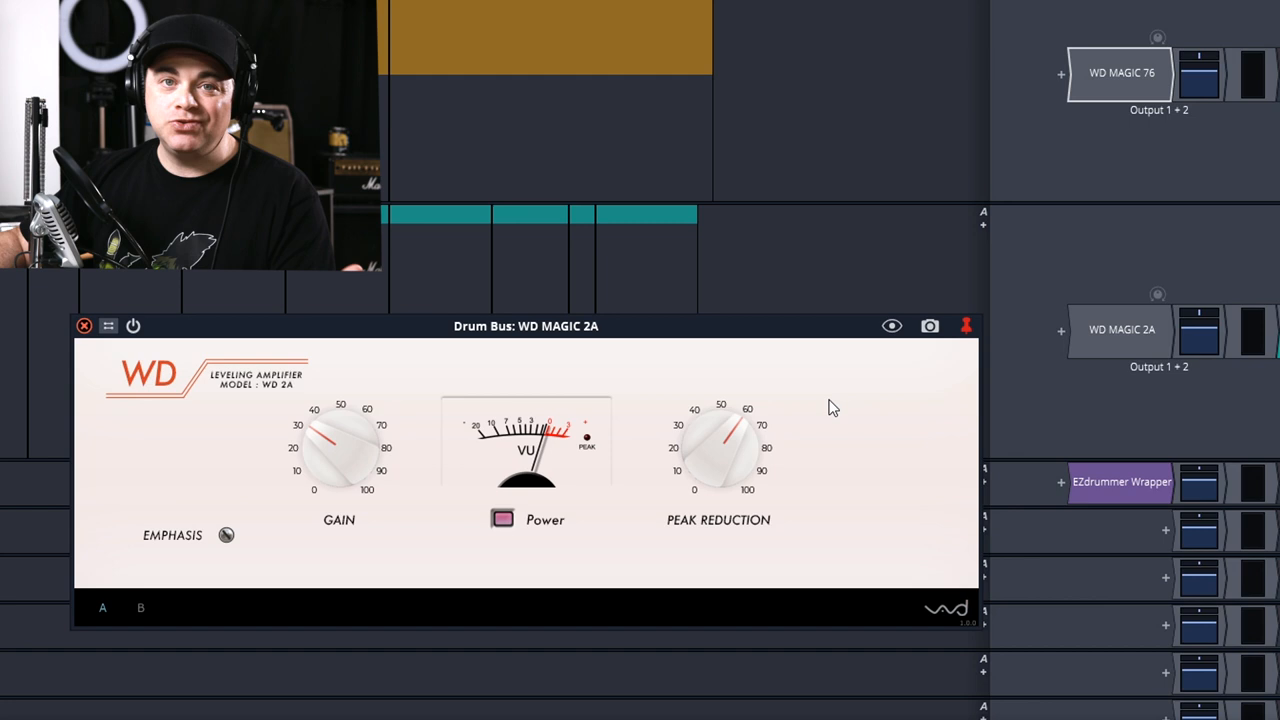
pyautogui.moveTo(615, 427)
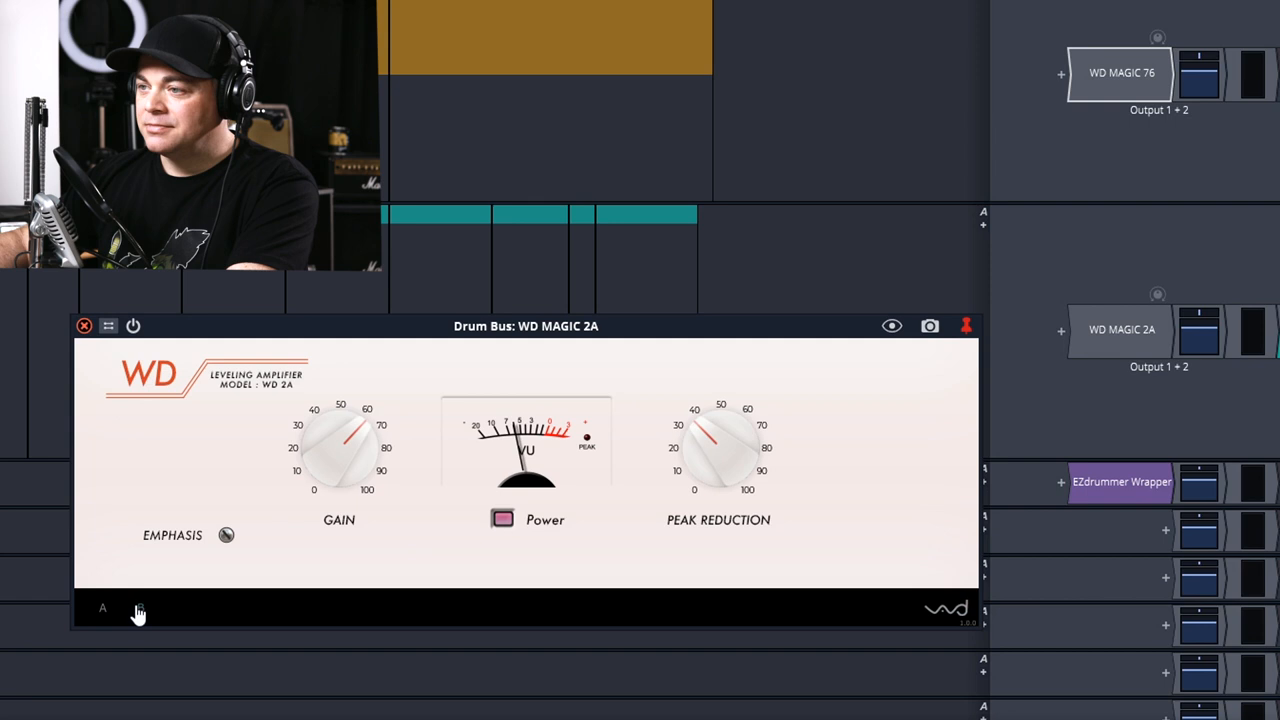
pyautogui.click(140, 608)
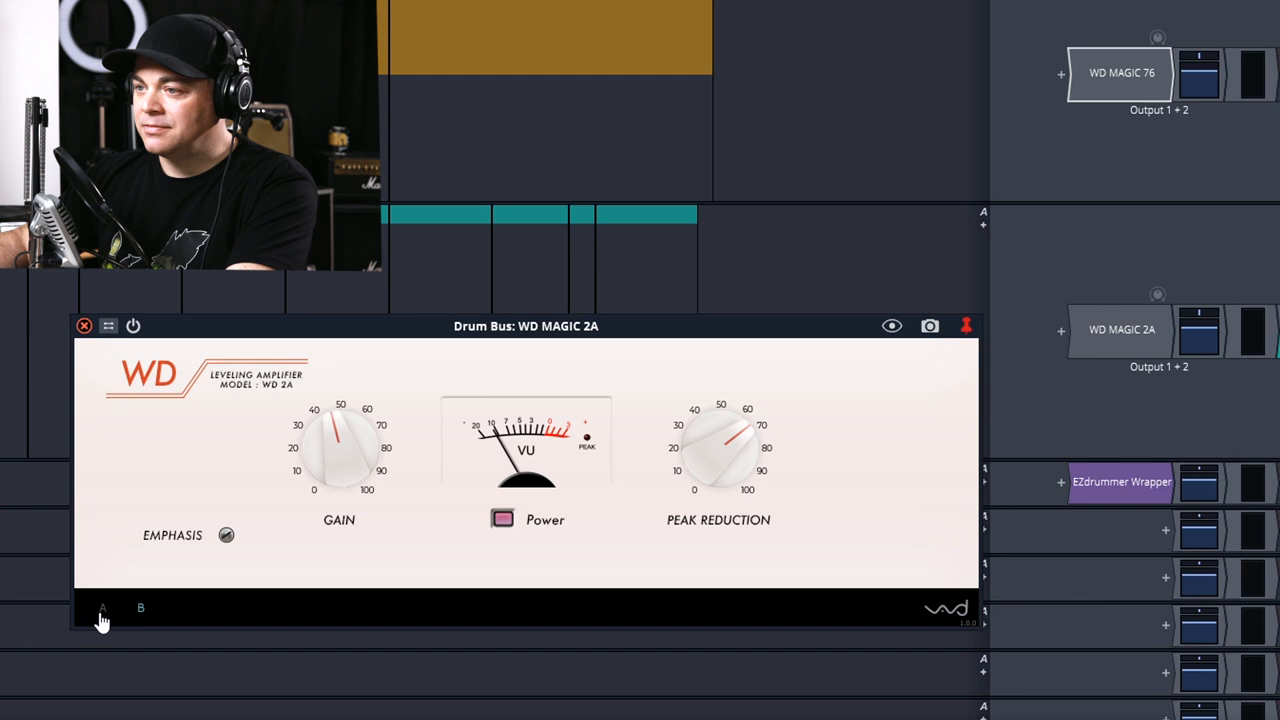
pyautogui.click(503, 519)
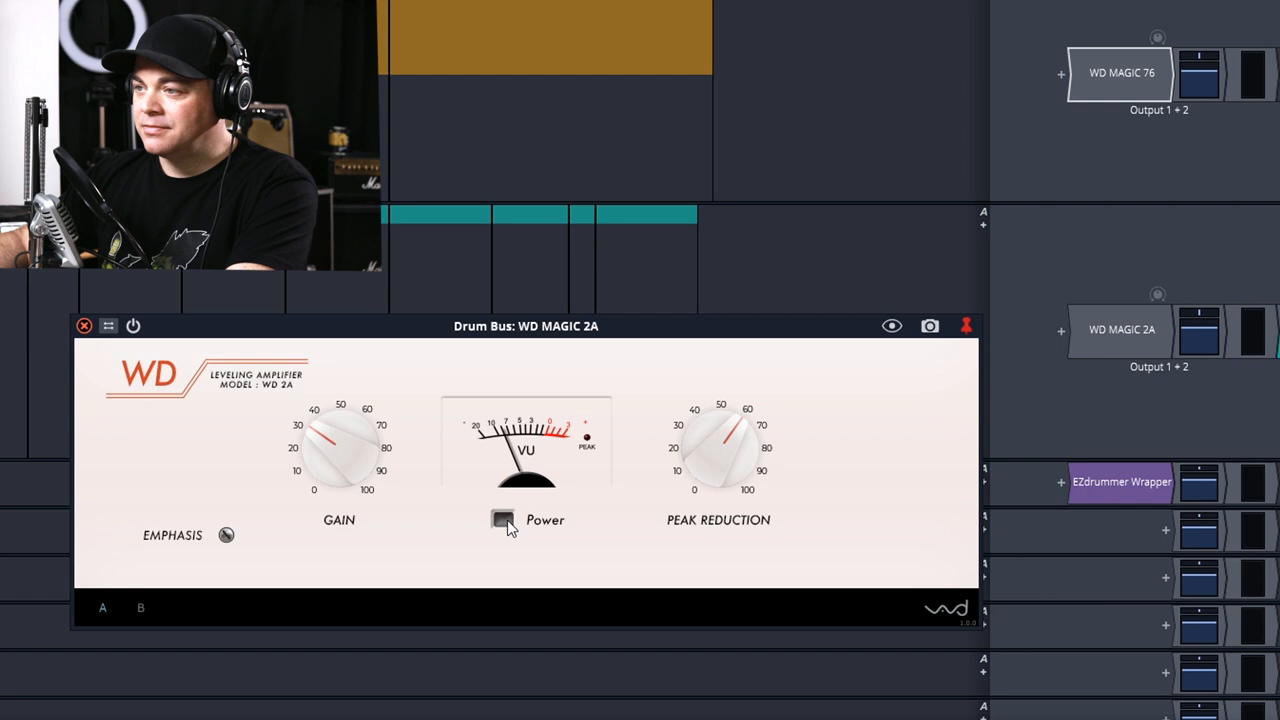
pyautogui.click(503, 519)
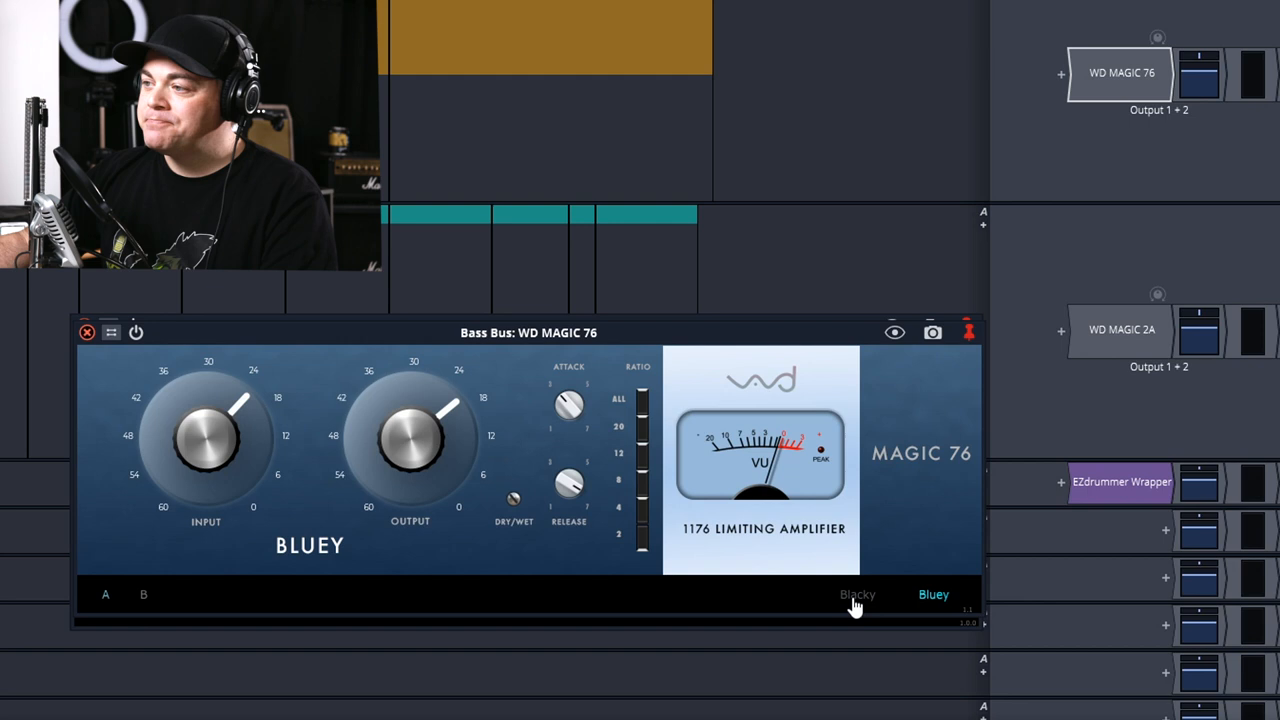
# Switch the Bass Bus WD MAGIC 76 to its Blacky skin
pyautogui.click(857, 594)
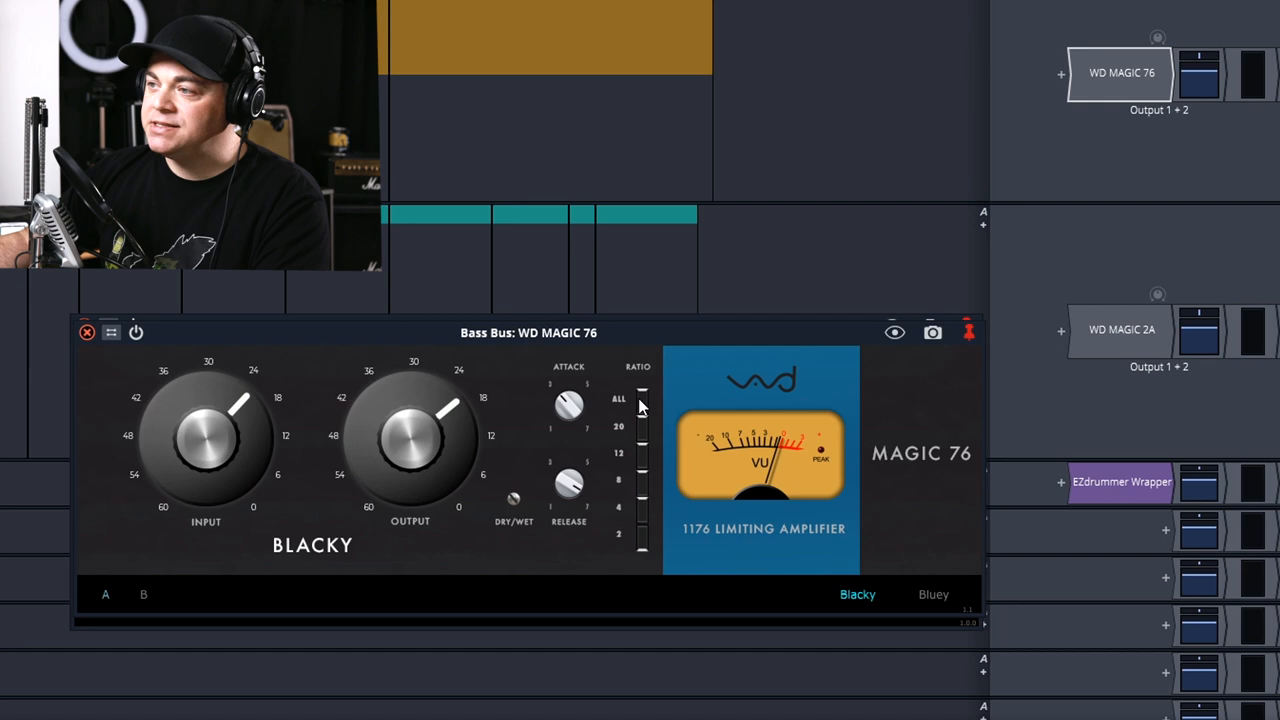
pyautogui.moveTo(625, 475)
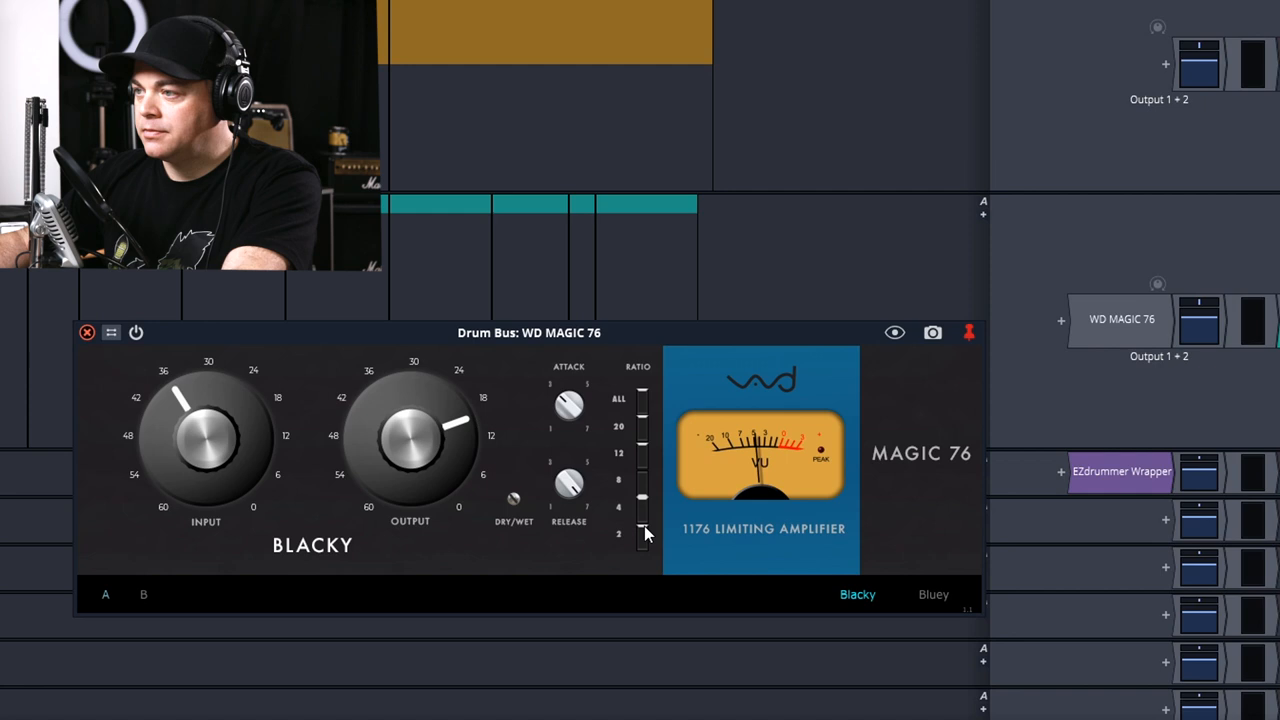
# Raise the Drum Bus WD MAGIC 76 Ratio and change its skin to Bluey
pyautogui.moveTo(643, 535); pyautogui.dragTo(643, 405)
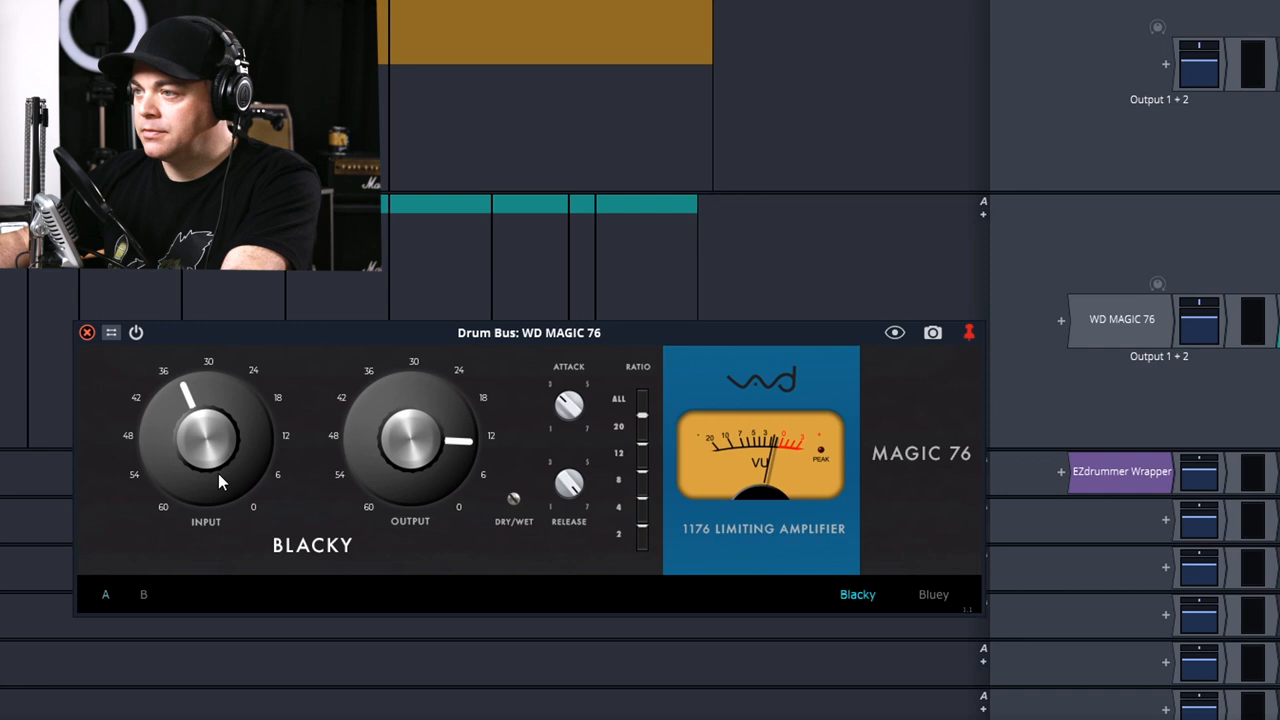
pyautogui.click(933, 594)
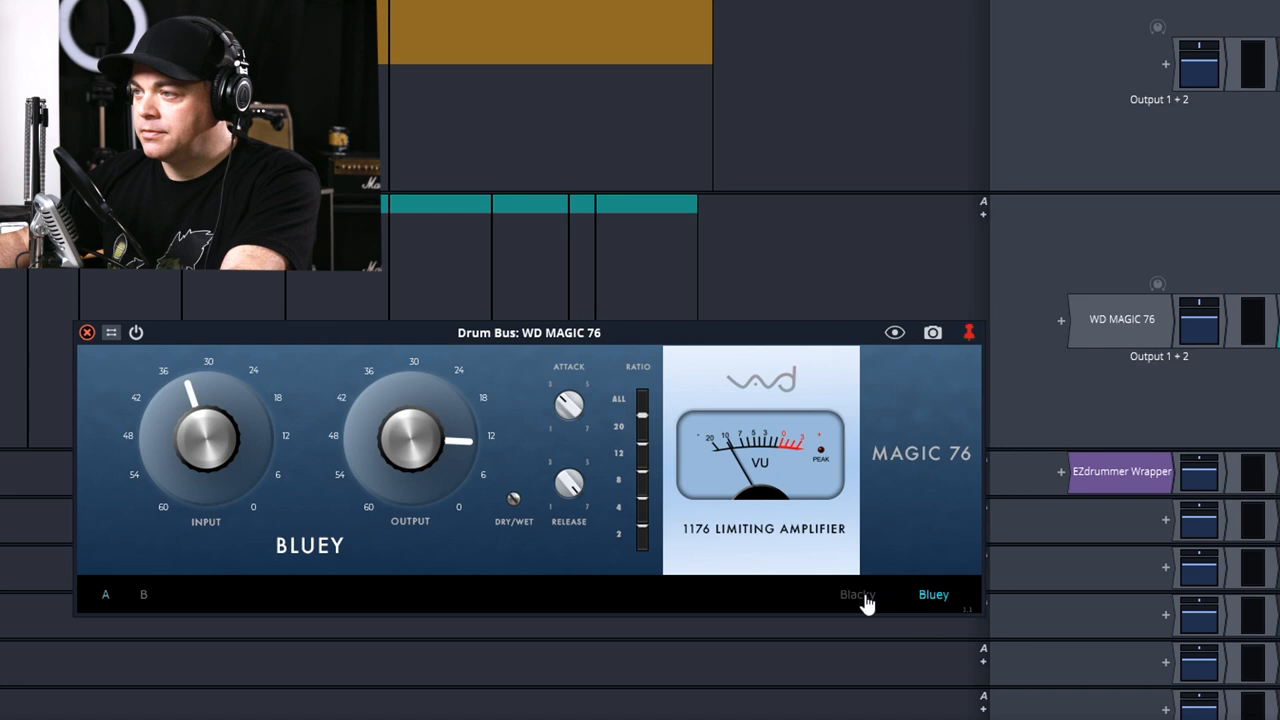
pyautogui.click(857, 594)
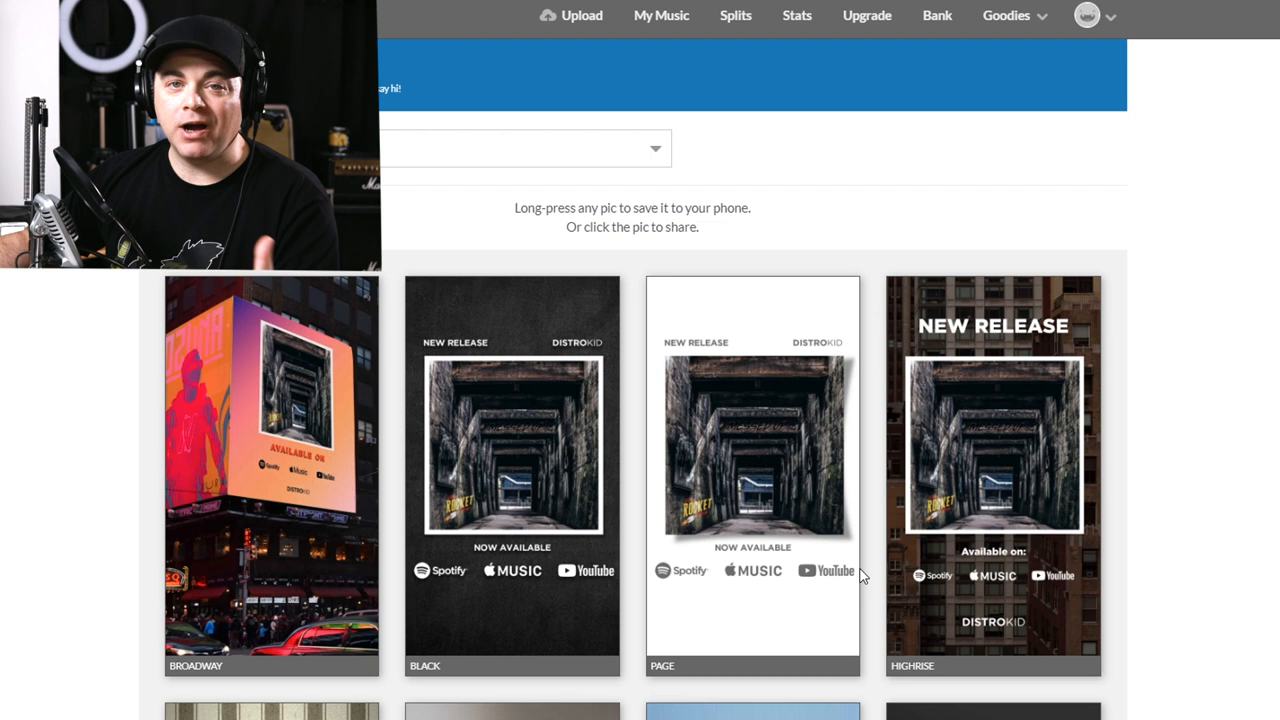
pyautogui.moveTo(833, 568)
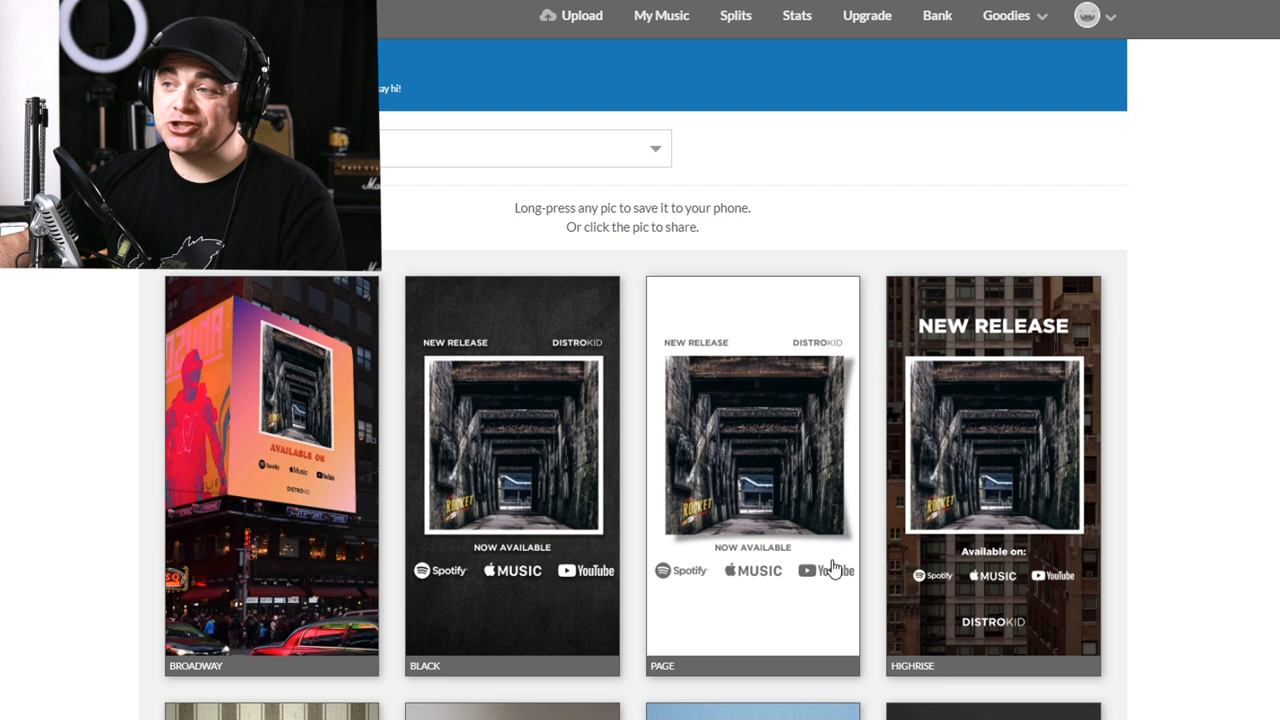
# Share the PAGE promo image from DistroKid's promo cards
pyautogui.click(866, 15)
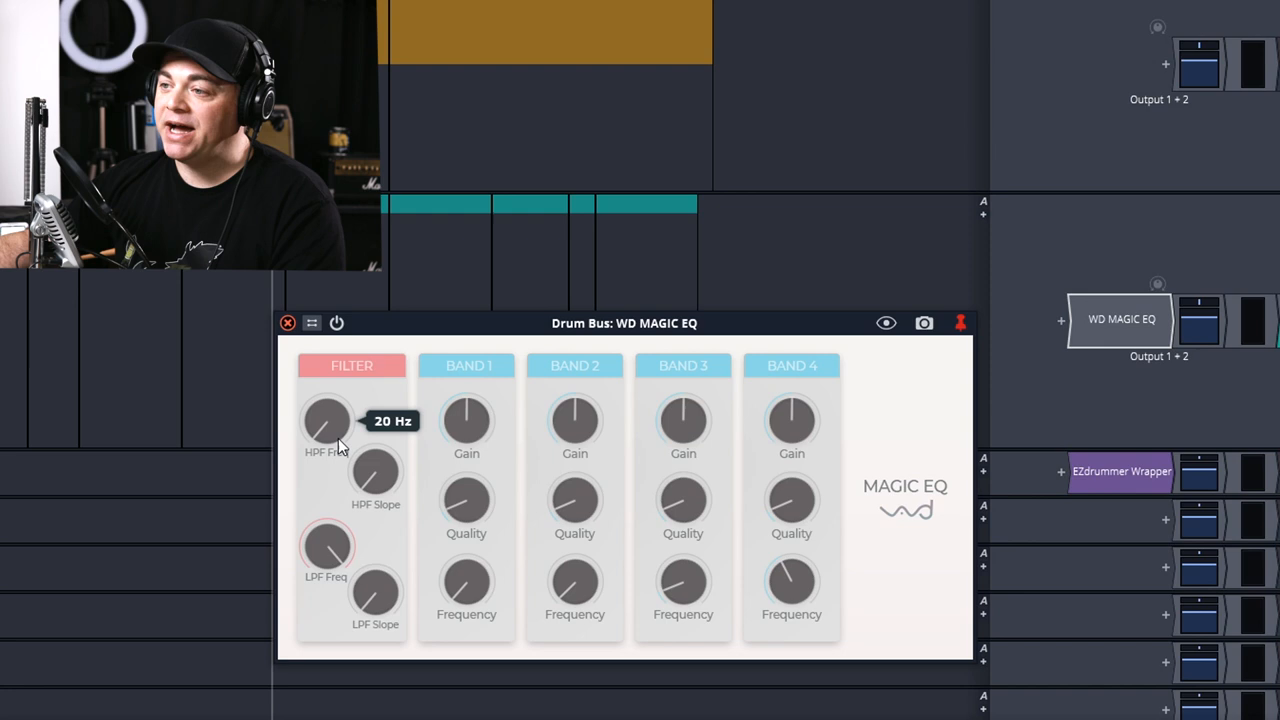
pyautogui.moveTo(466, 585)
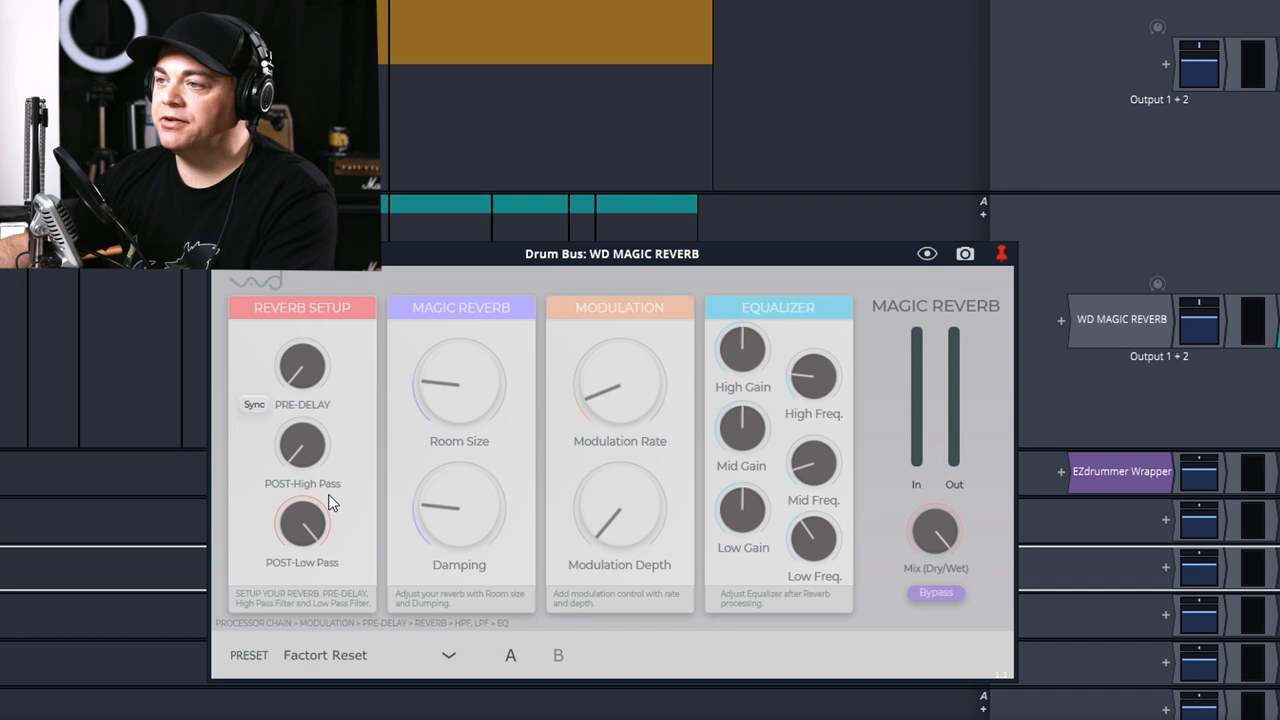
pyautogui.moveTo(270, 447)
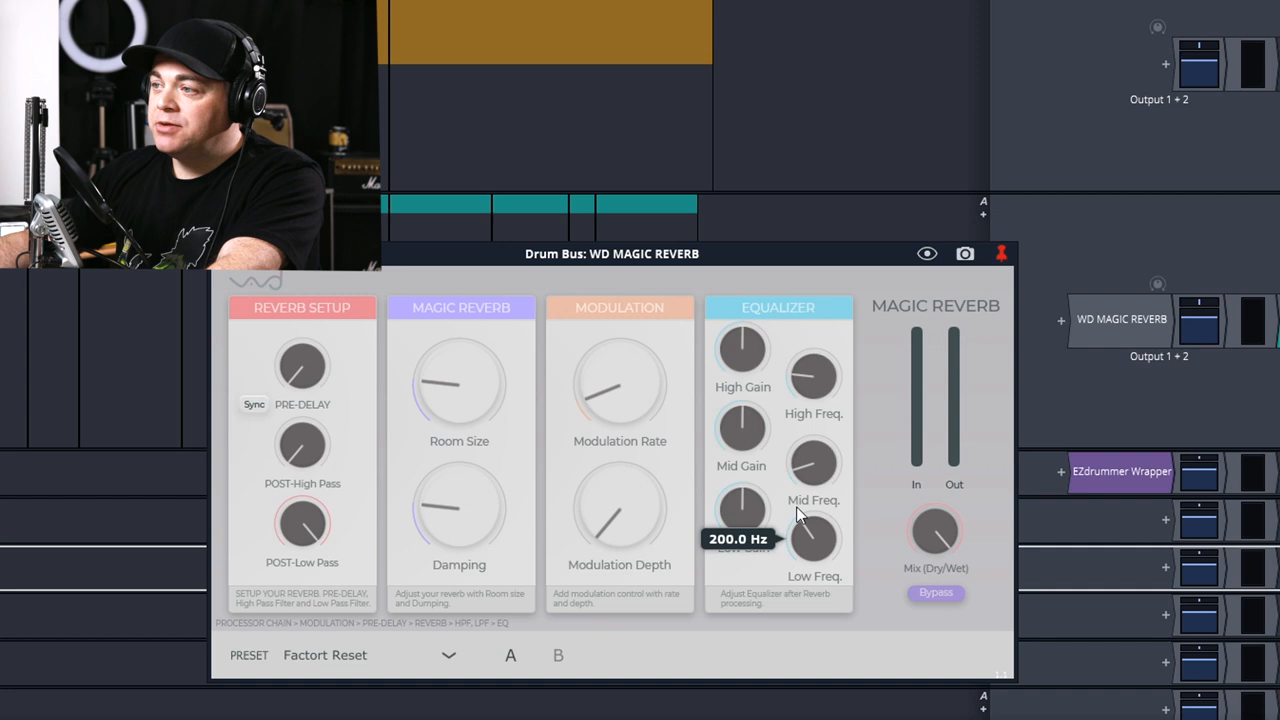
pyautogui.moveTo(935, 530)
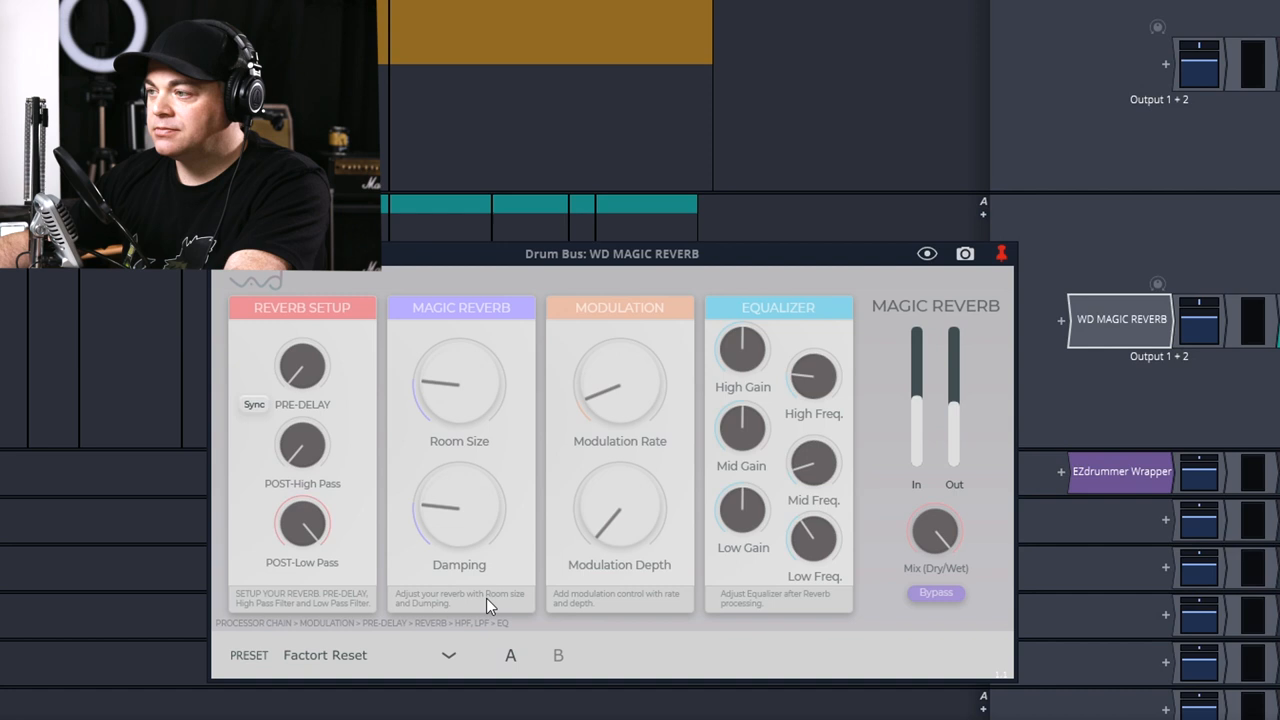
# Enlarge the drum bus Magic Reverb's Room Size
pyautogui.moveTo(459, 385); pyautogui.dragTo(459, 360)
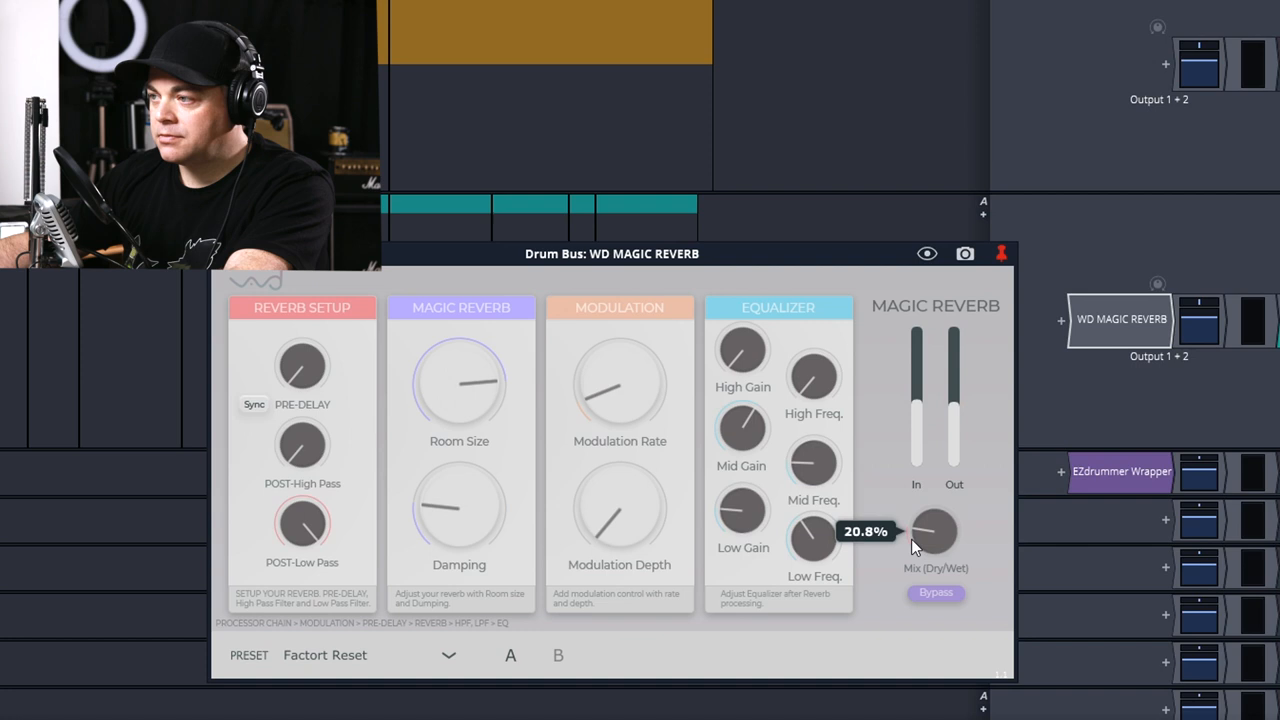
pyautogui.moveTo(694, 546)
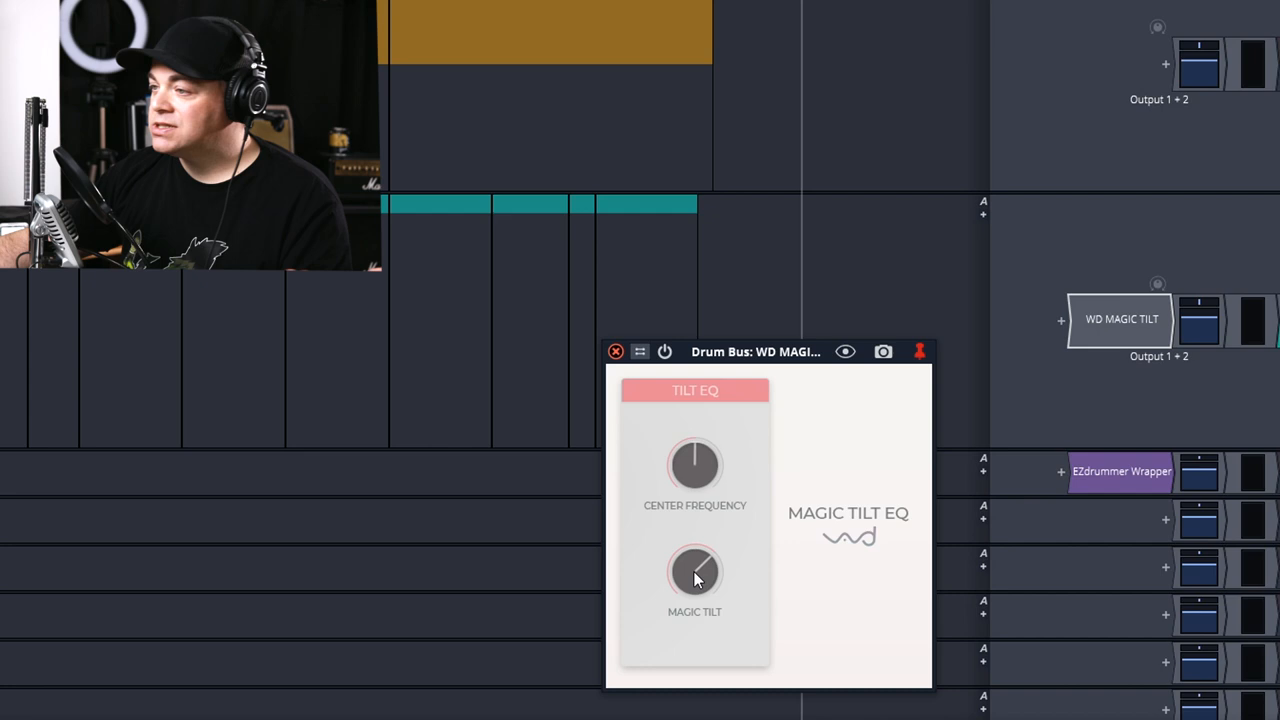
pyautogui.moveTo(772, 563)
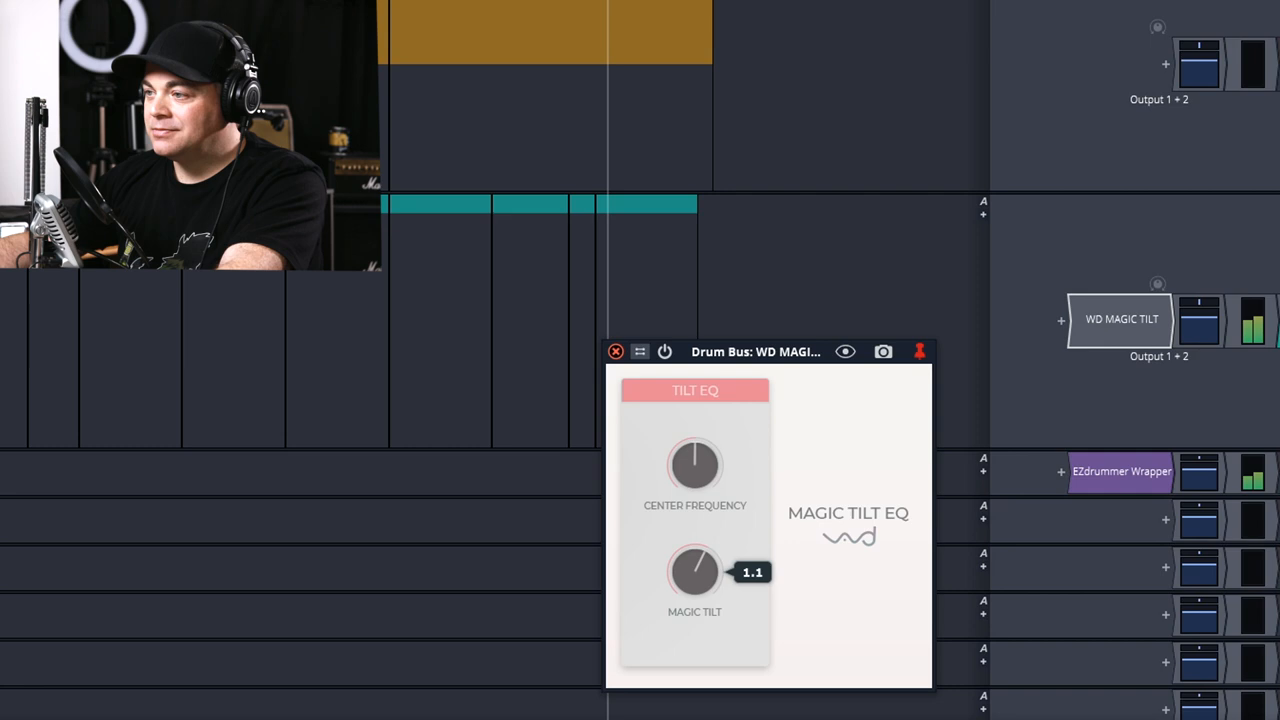
# Turn the drum bus Magic Tilt knob to 1.1
pyautogui.moveTo(694, 571); pyautogui.dragTo(694, 600)
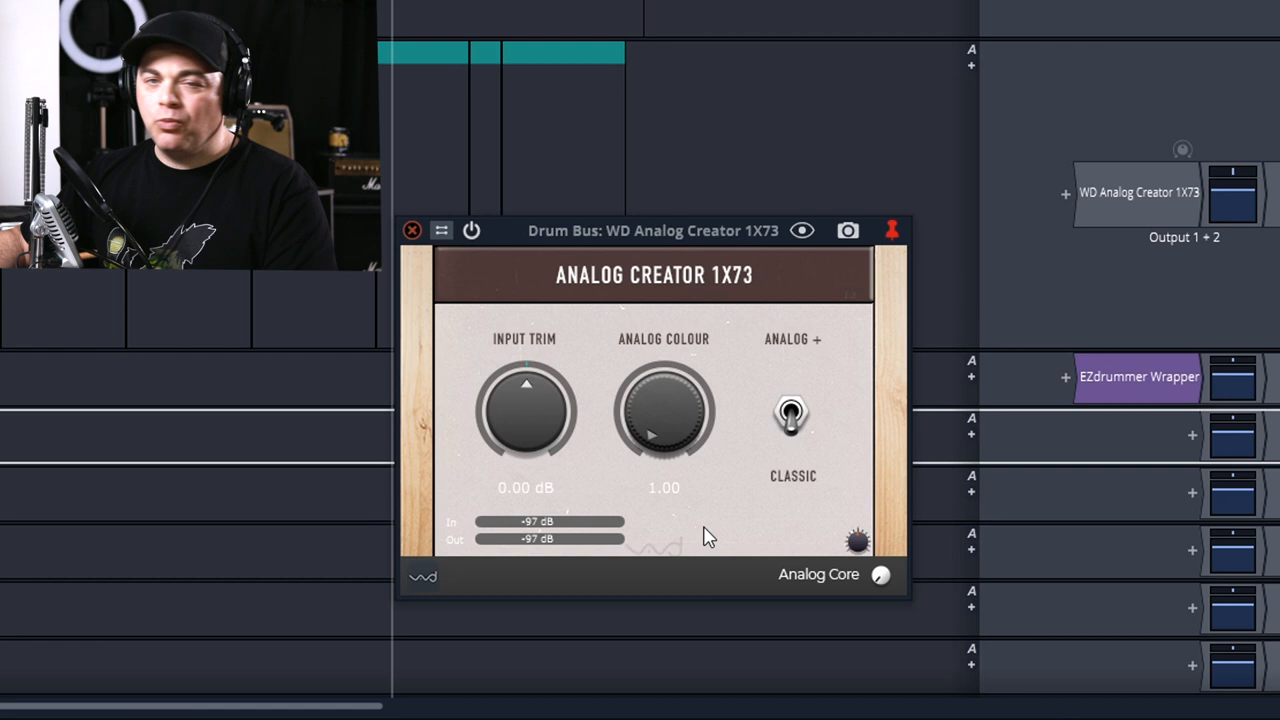
pyautogui.moveTo(548, 415)
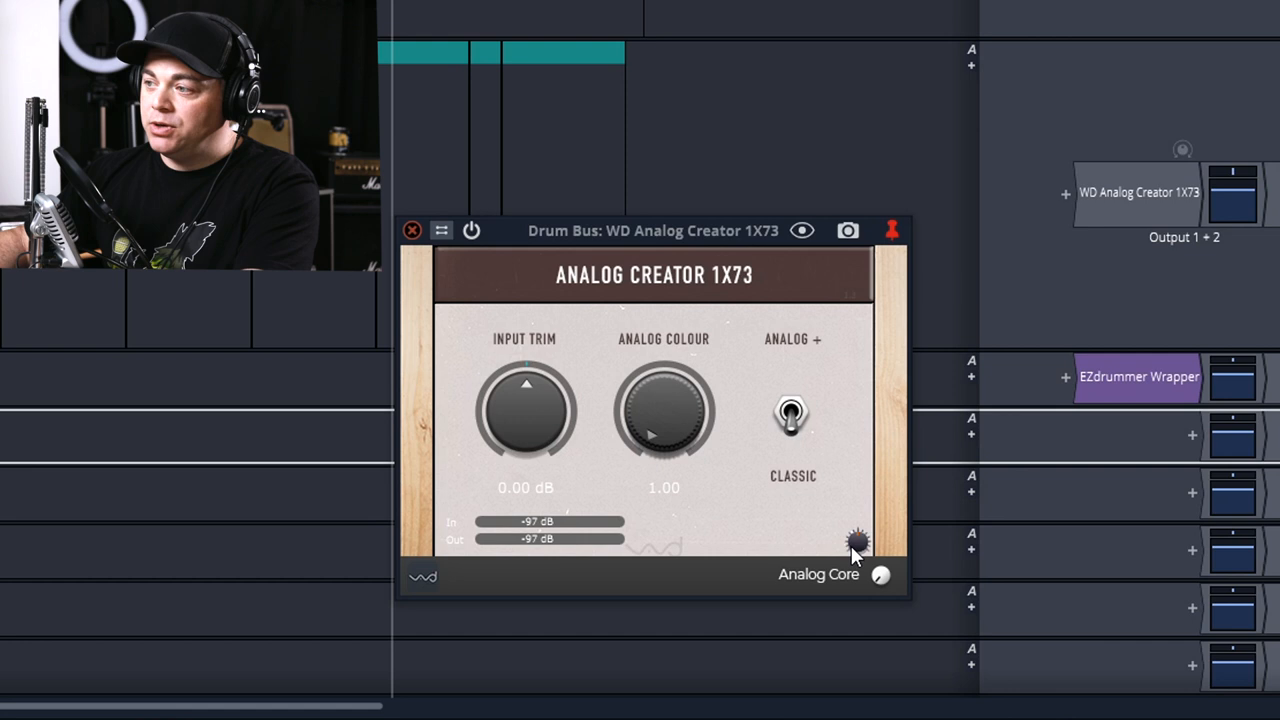
pyautogui.moveTo(700, 410)
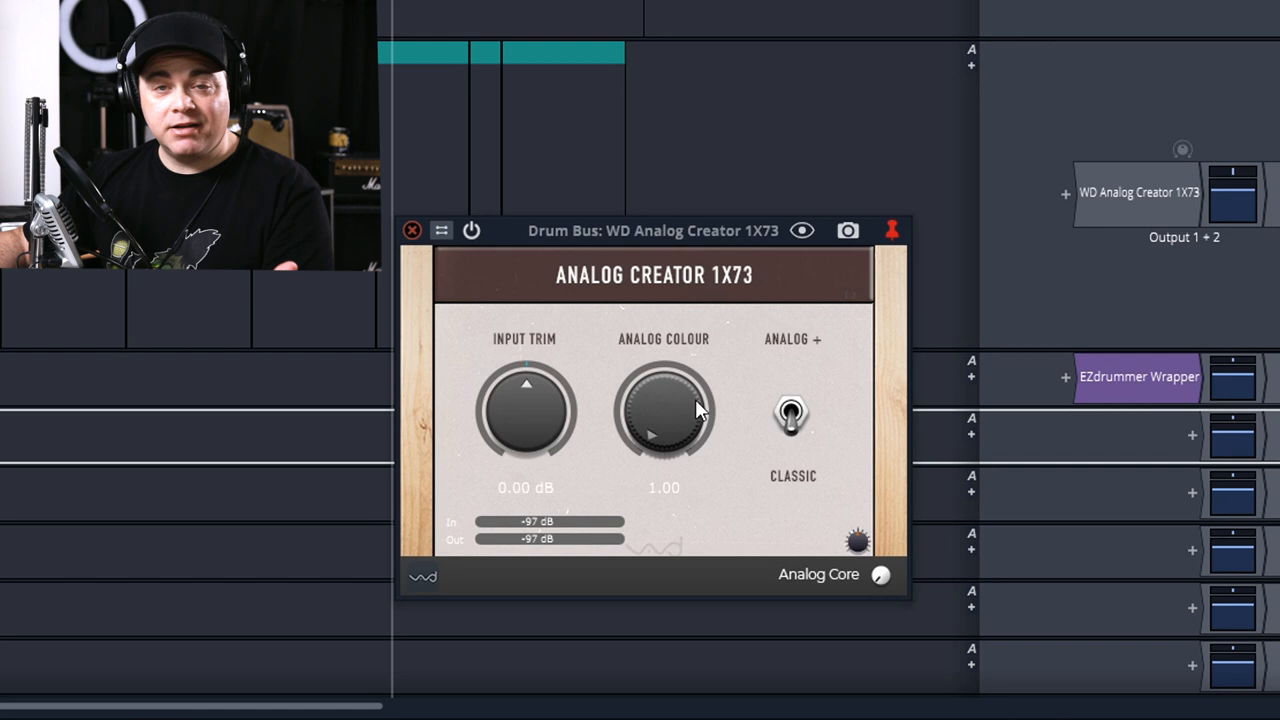
# Open the WD Analog Creator 1X73 plugin window on the drum bus
pyautogui.click(792, 410)
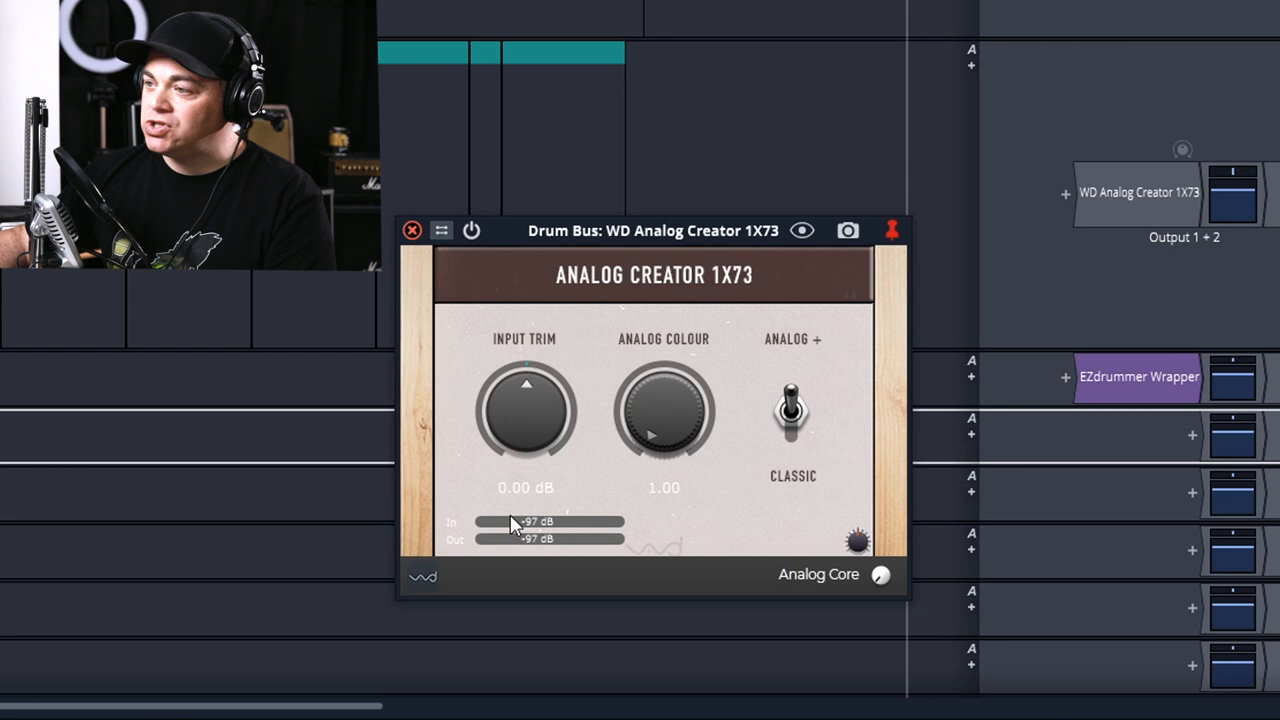
pyautogui.moveTo(765, 517)
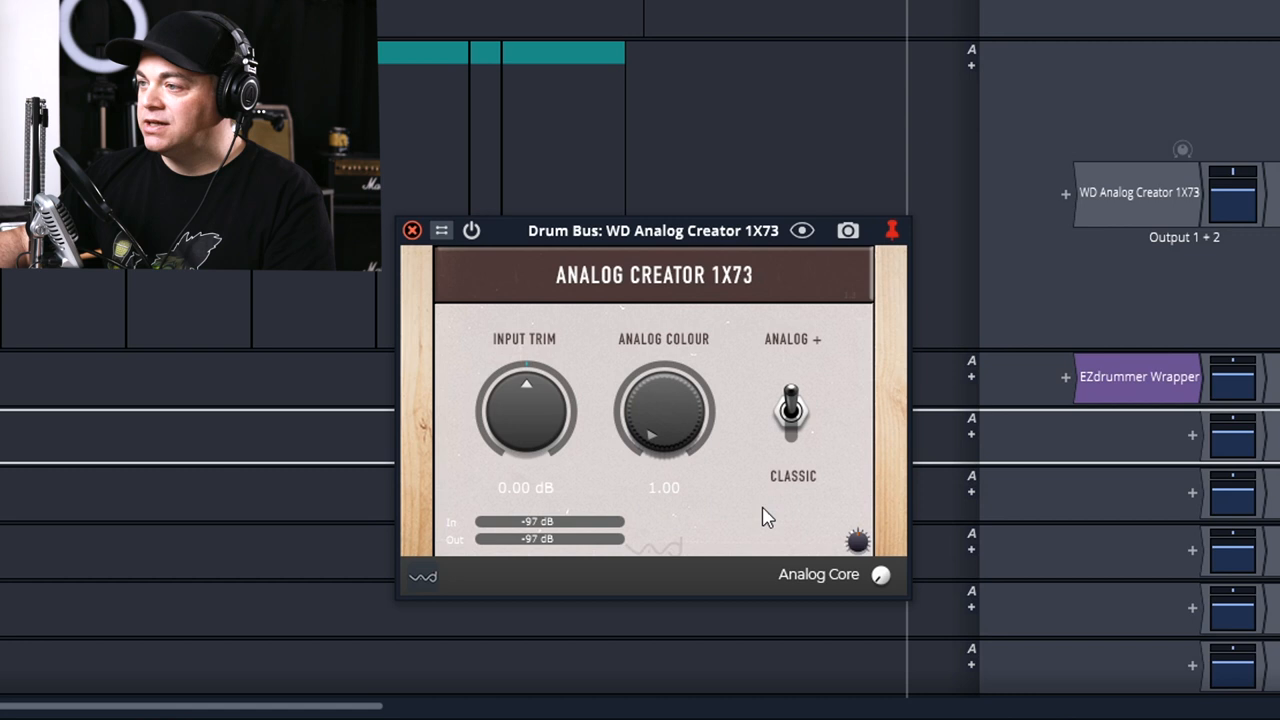
pyautogui.moveTo(675, 365)
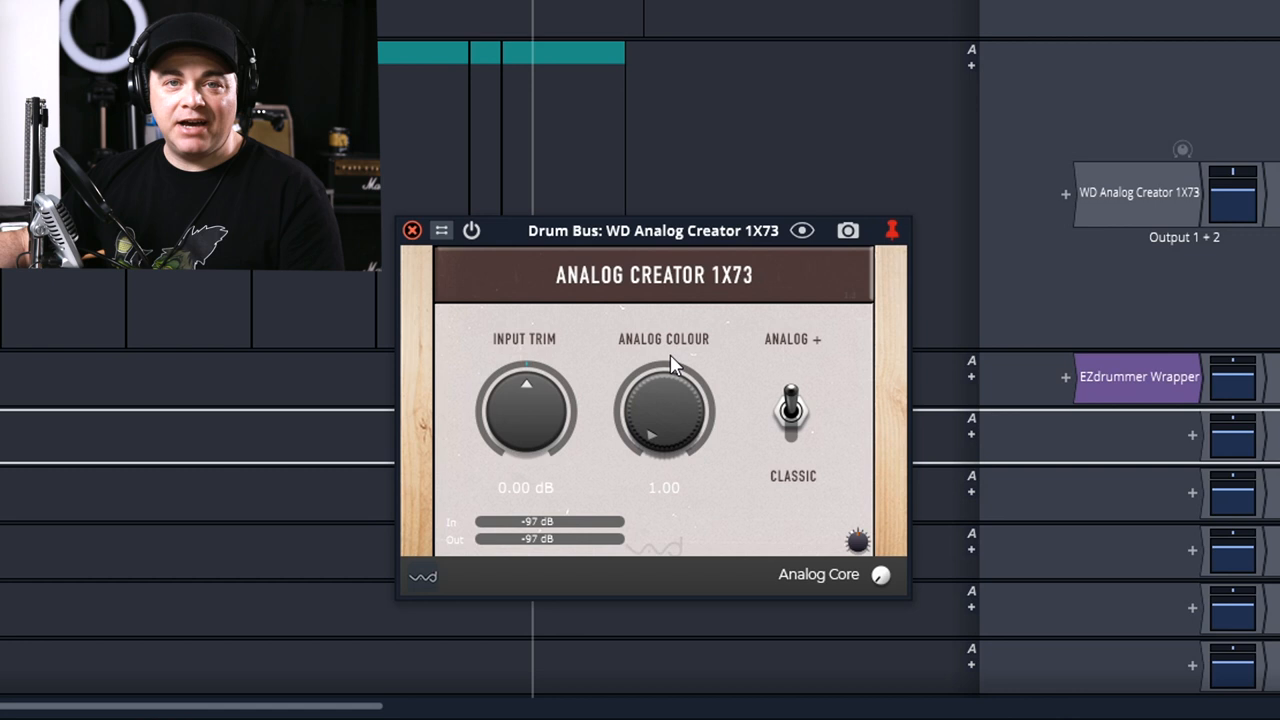
pyautogui.moveTo(600, 458)
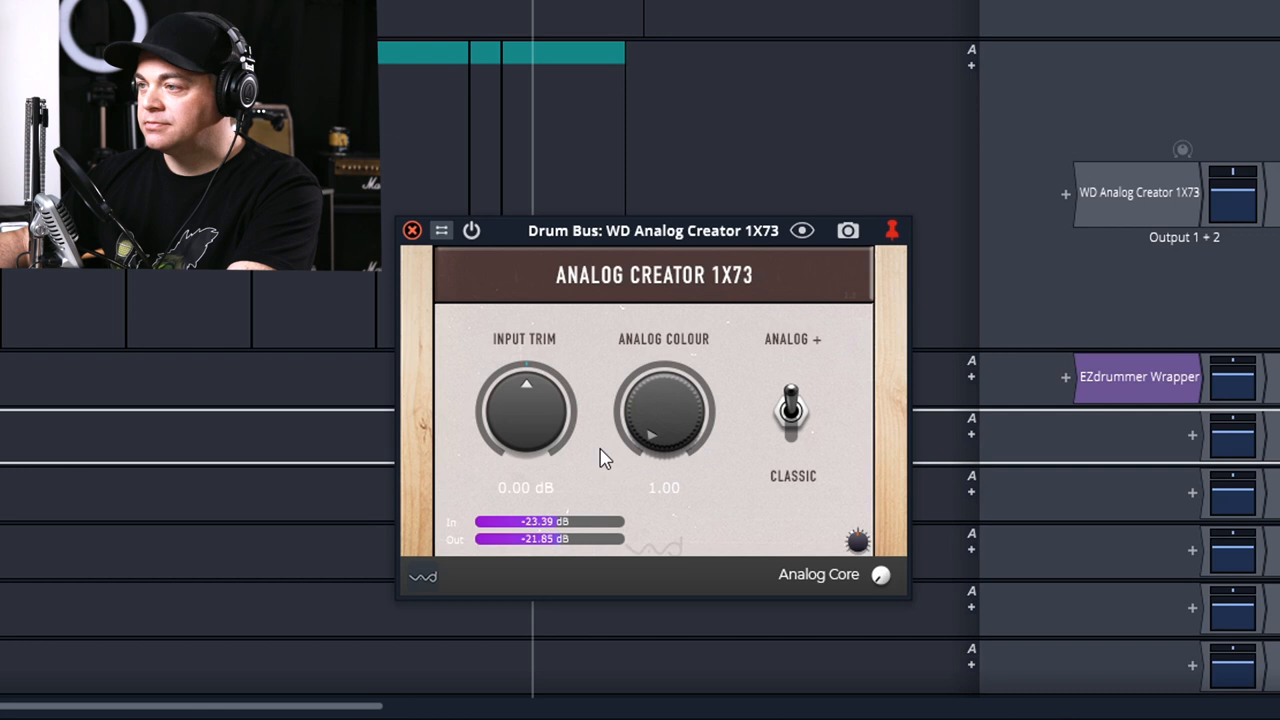
# Turn the 1X73 Input Trim to 10.35 dB and Analog Colour to 10.00
pyautogui.moveTo(663, 412); pyautogui.dragTo(690, 400)
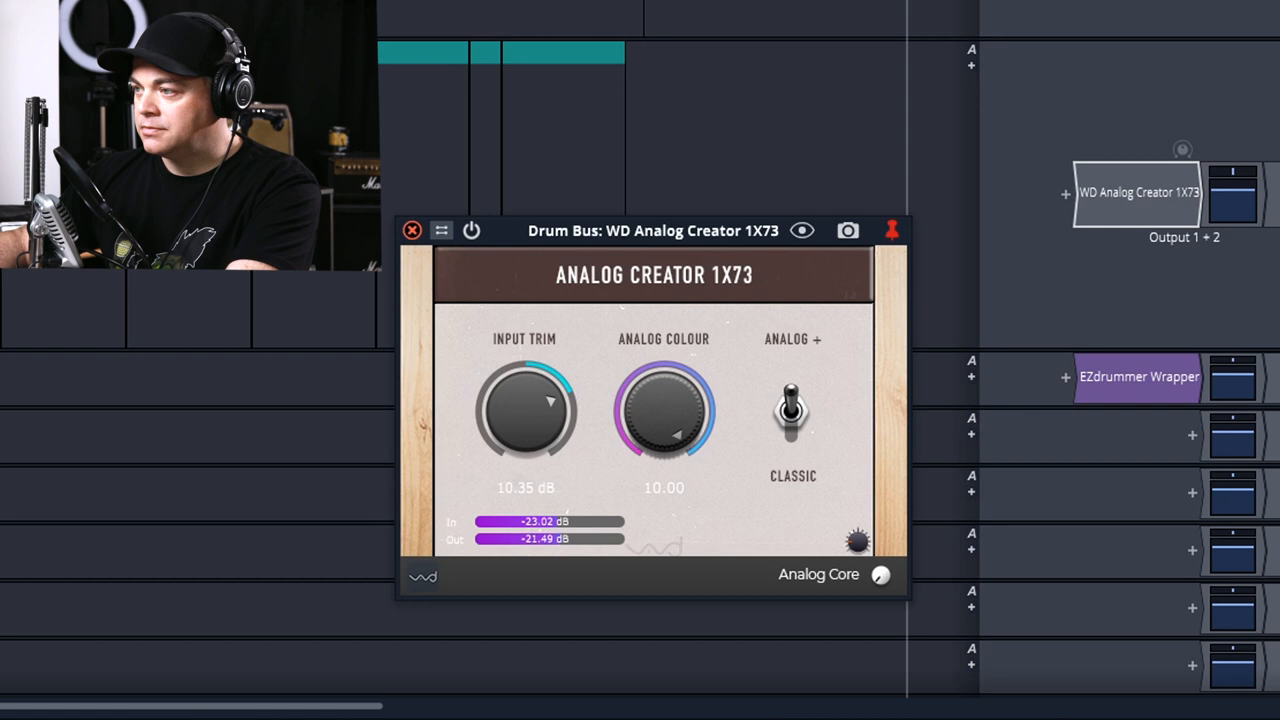
pyautogui.moveTo(663, 410); pyautogui.dragTo(690, 415)
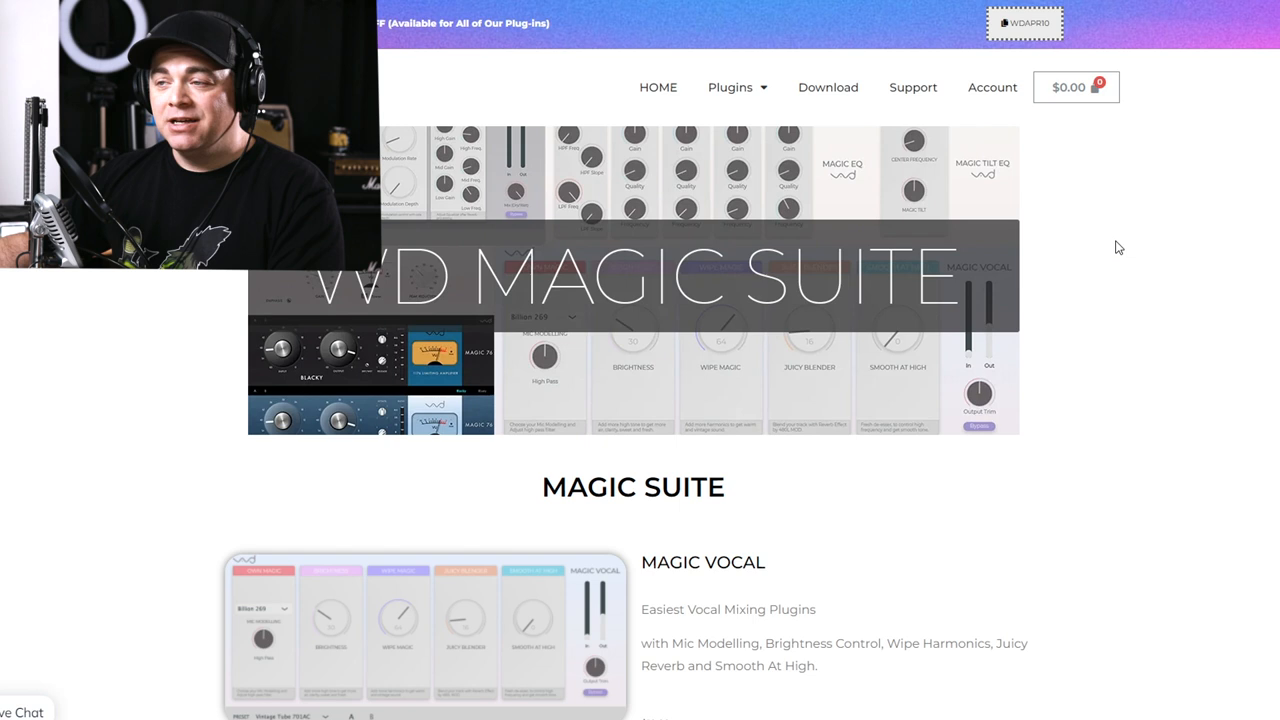
pyautogui.scroll(-3)
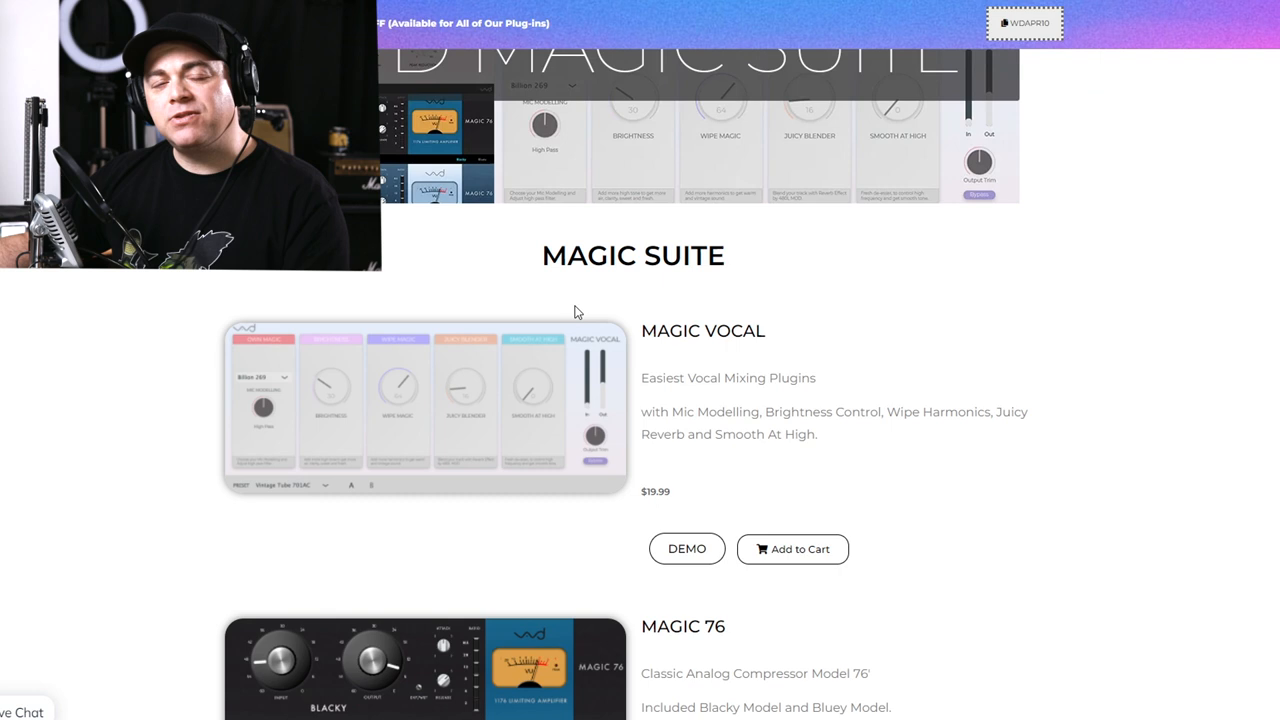
pyautogui.scroll(-3)
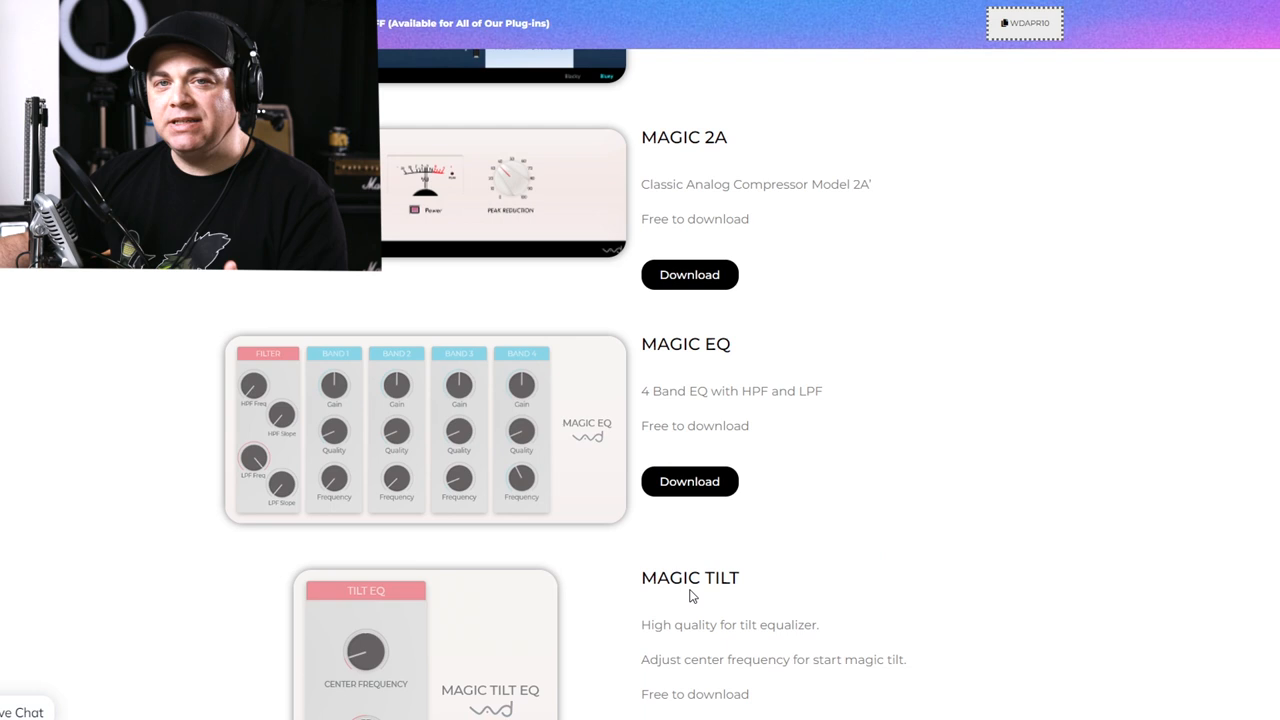
pyautogui.scroll(-3)
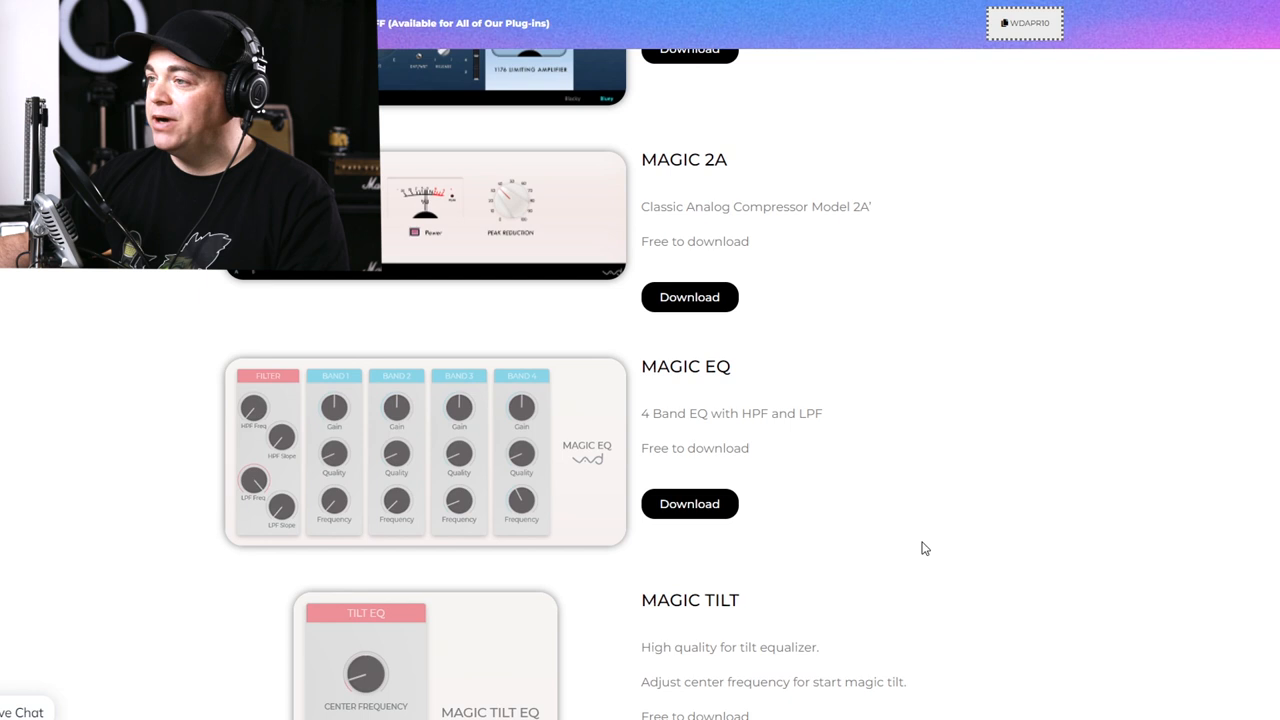
pyautogui.scroll(3)
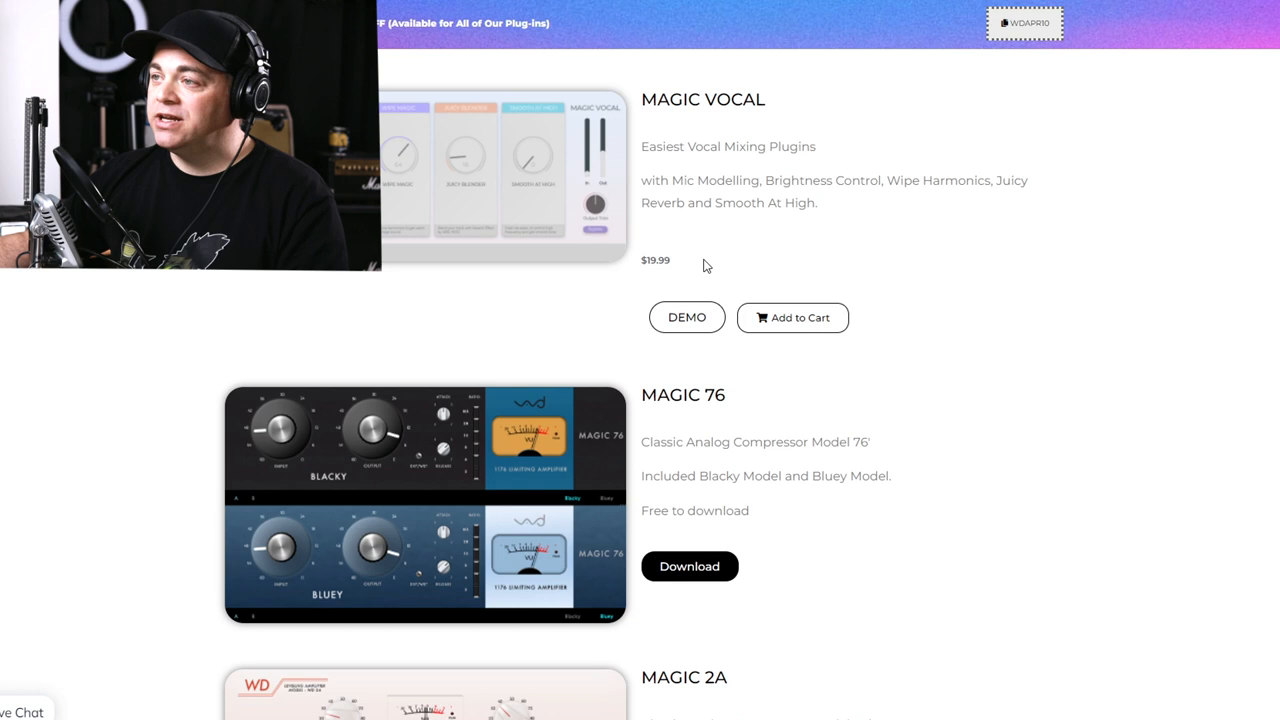
pyautogui.scroll(-3)
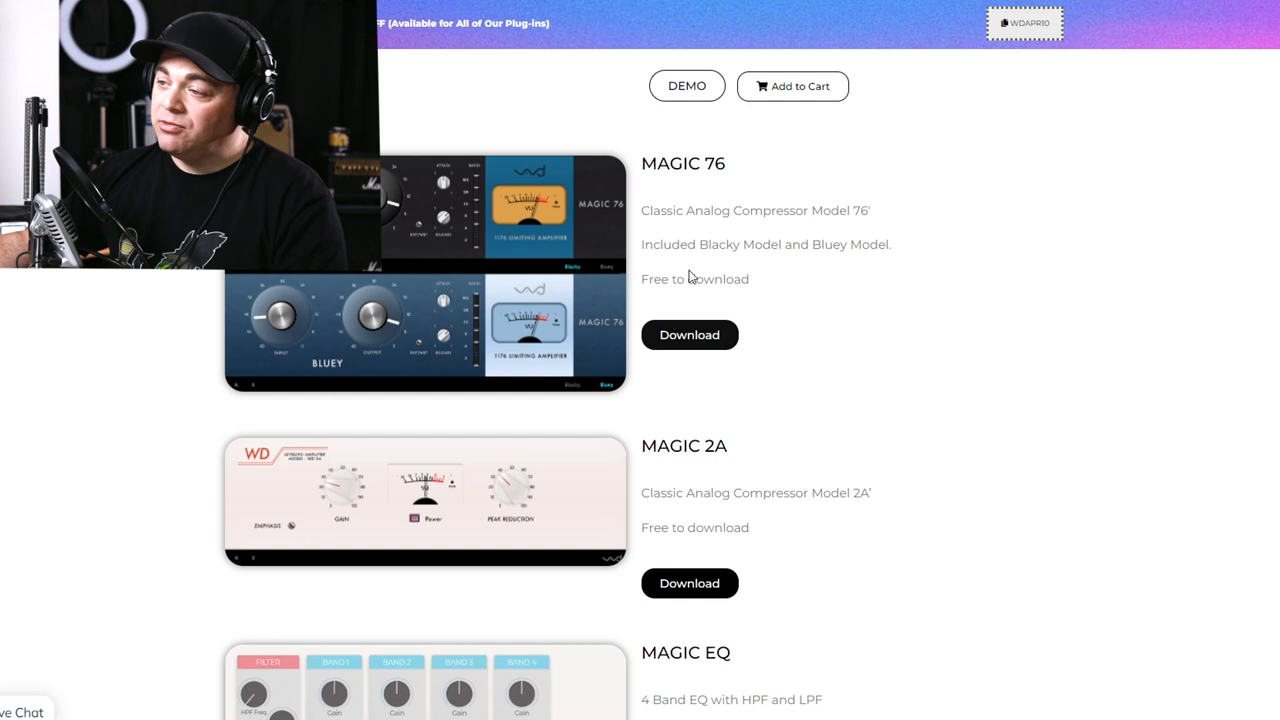
pyautogui.scroll(-3)
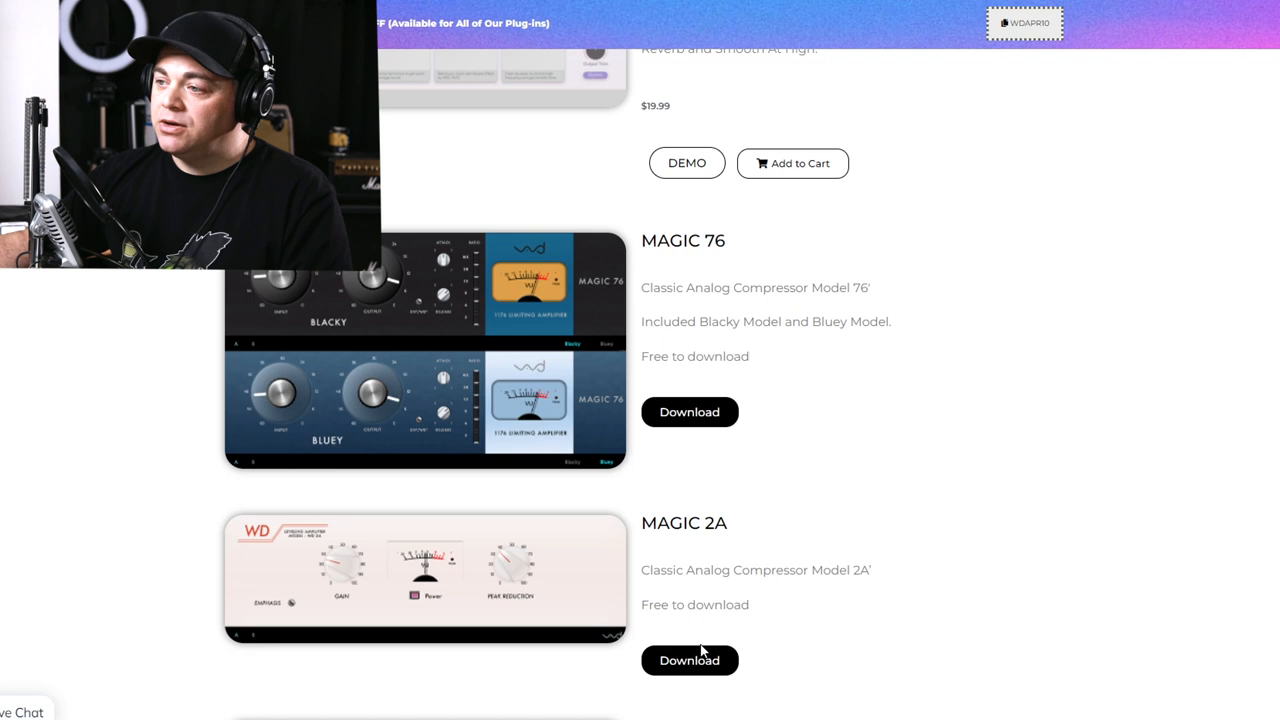
pyautogui.scroll(-3)
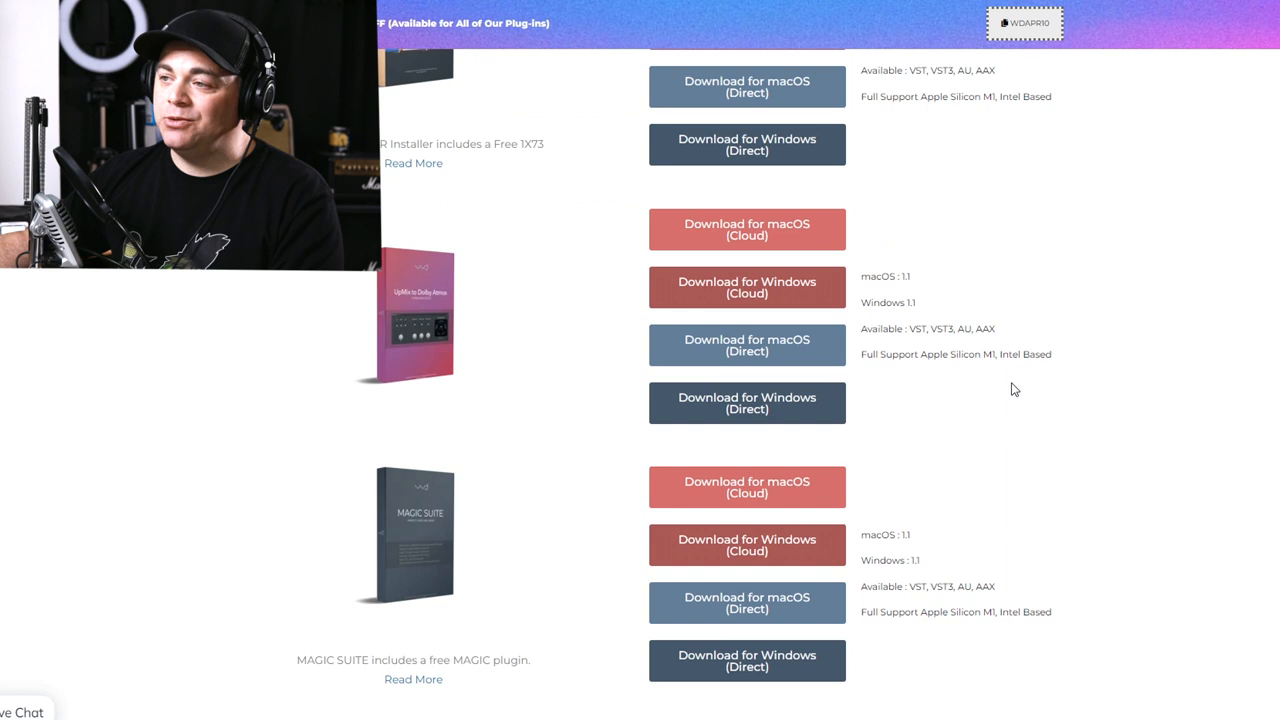
# Scroll the WAVDSP download page to the Magic Suite installer buttons
pyautogui.scroll(3)
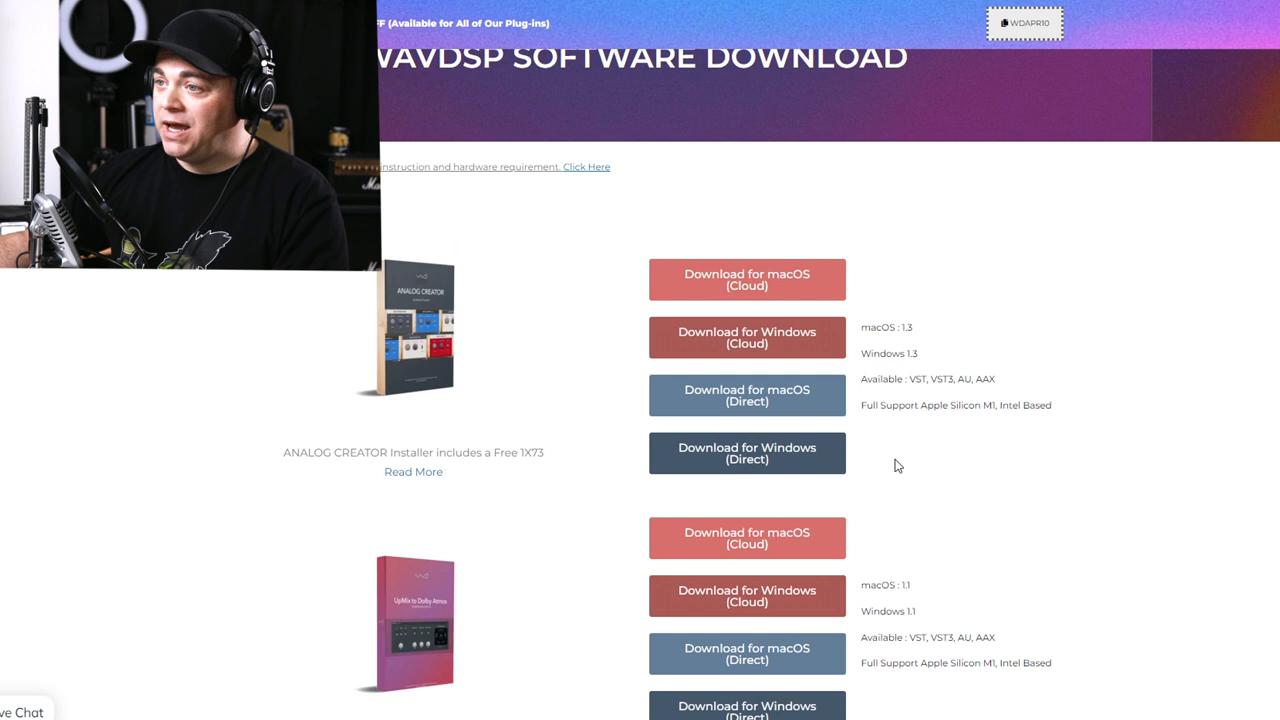
pyautogui.scroll(3)
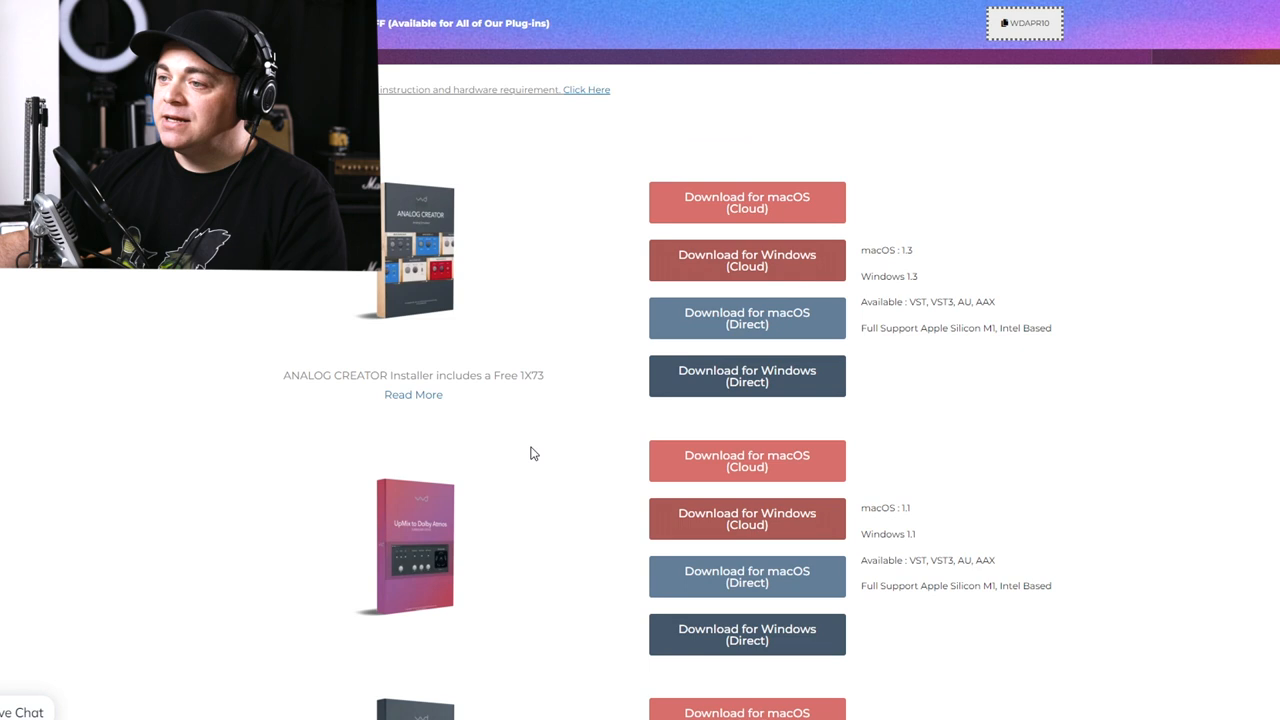
pyautogui.scroll(-3)
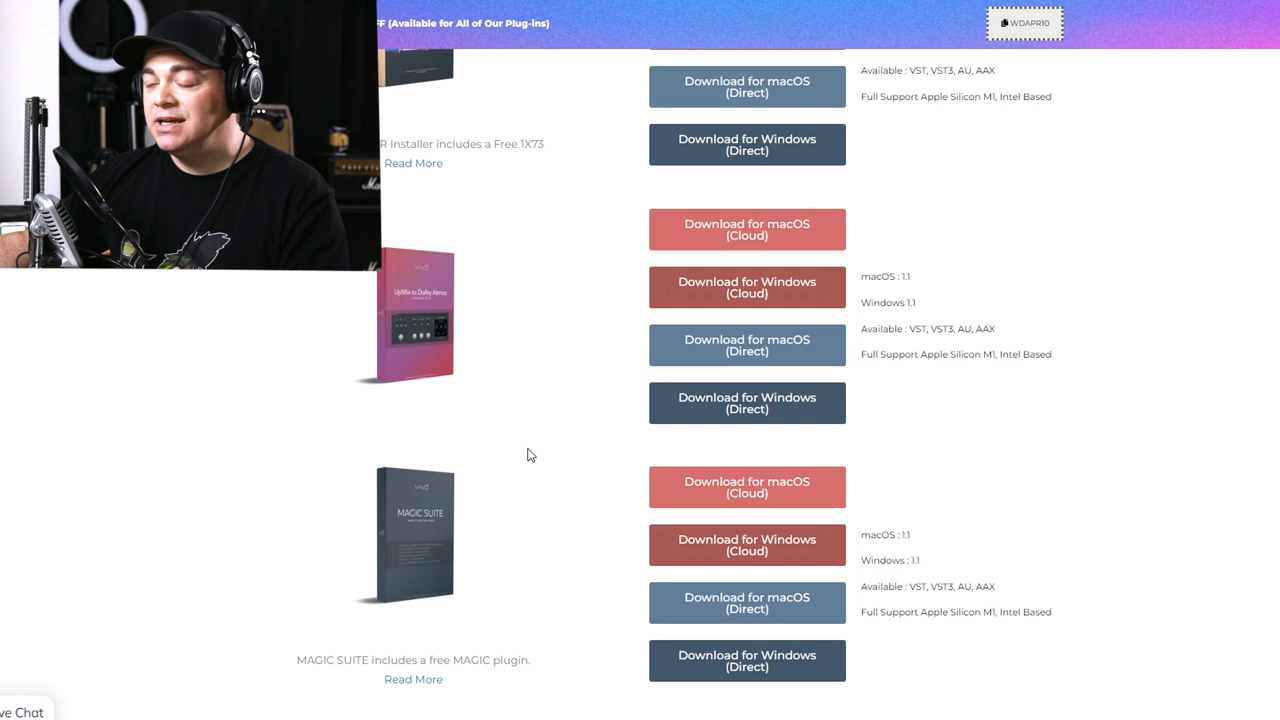
pyautogui.moveTo(791, 375)
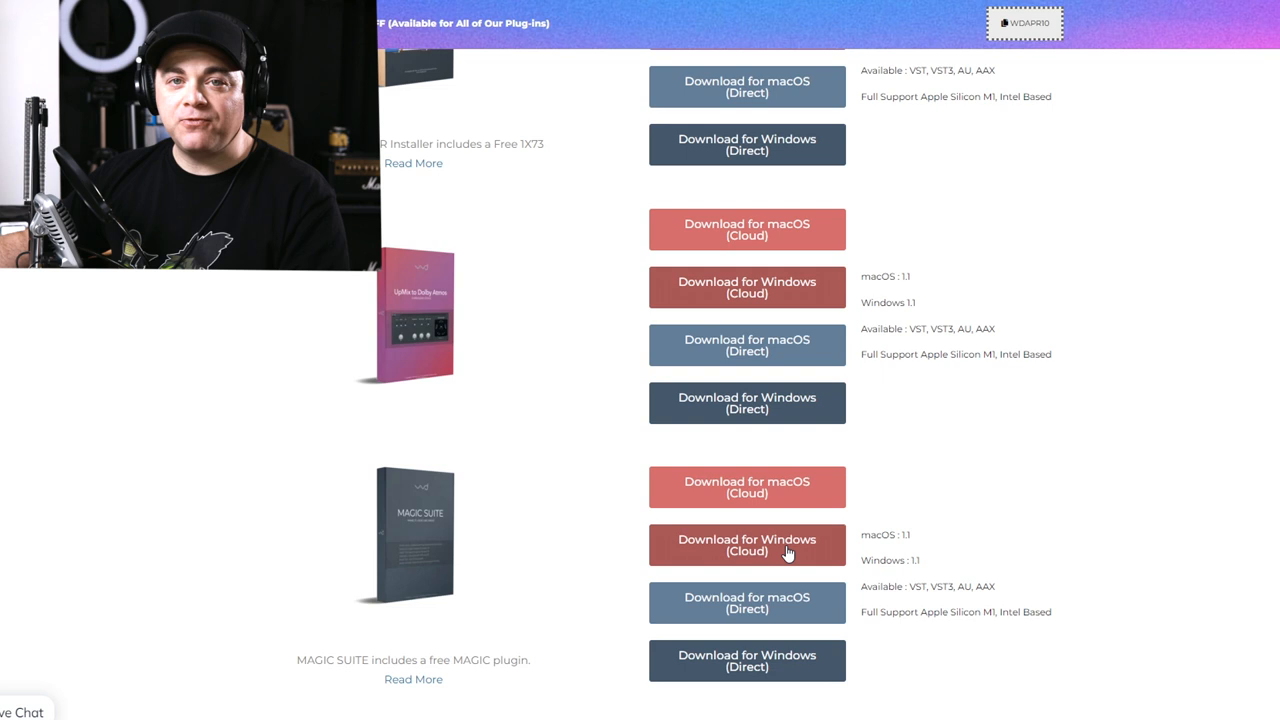
pyautogui.moveTo(790, 627)
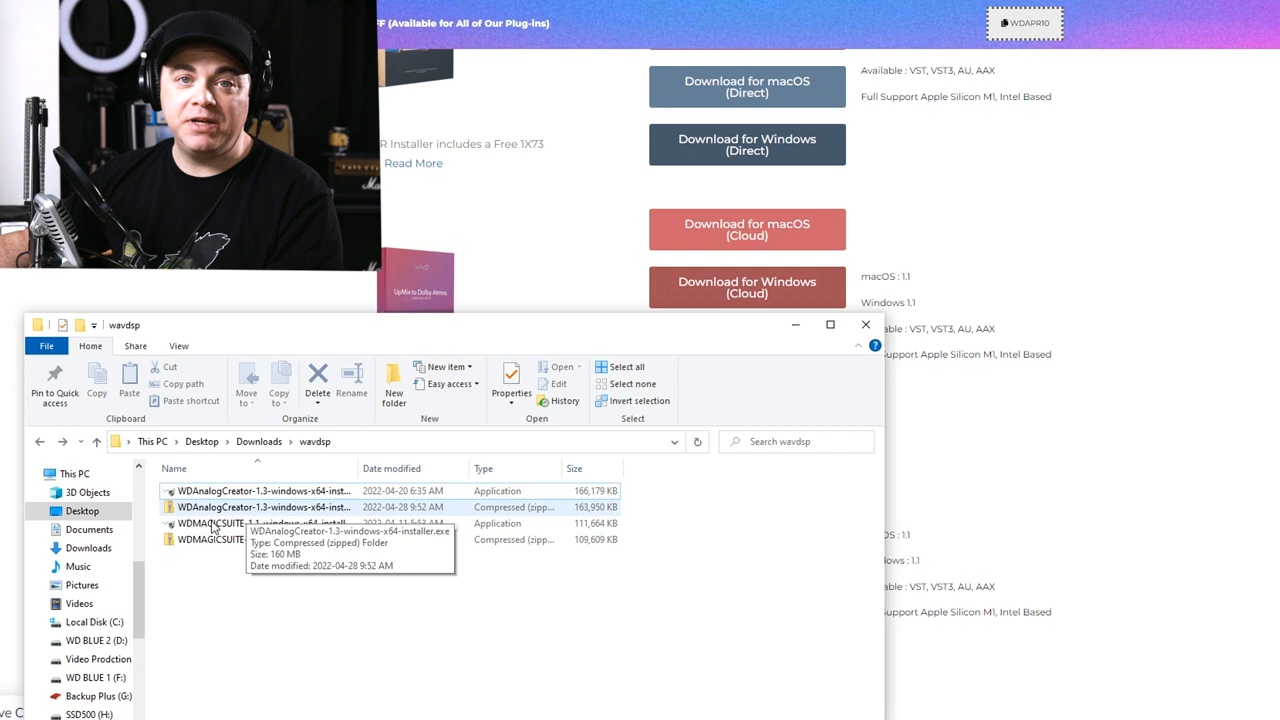
pyautogui.moveTo(207, 523)
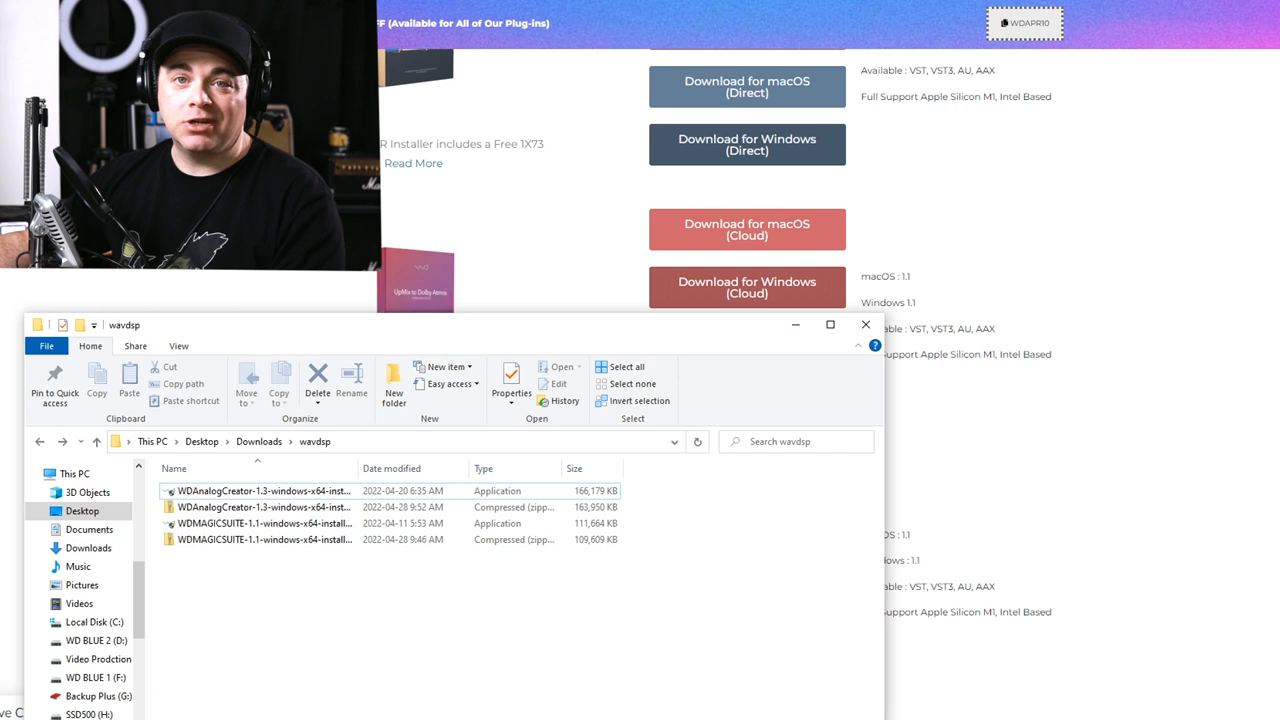
# Navigate File Explorer to This PC > Desktop > Downloads > wavdsp
pyautogui.click(865, 324)
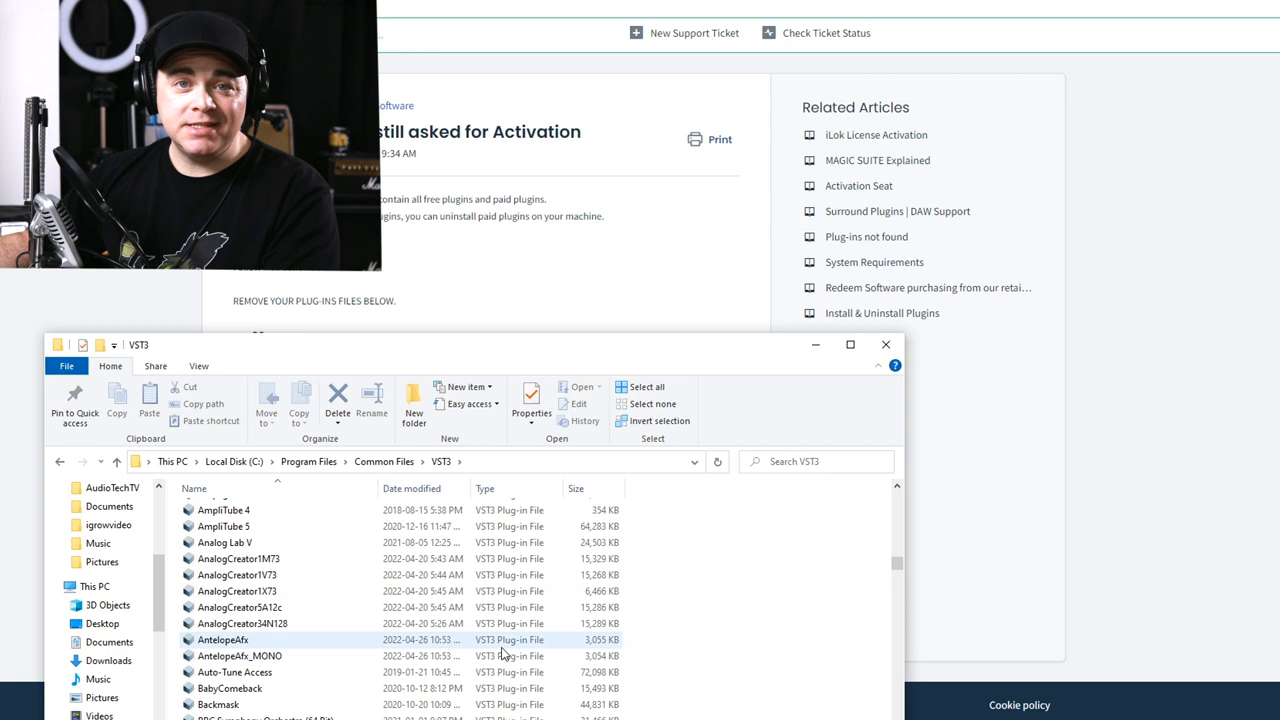
pyautogui.moveTo(315, 560)
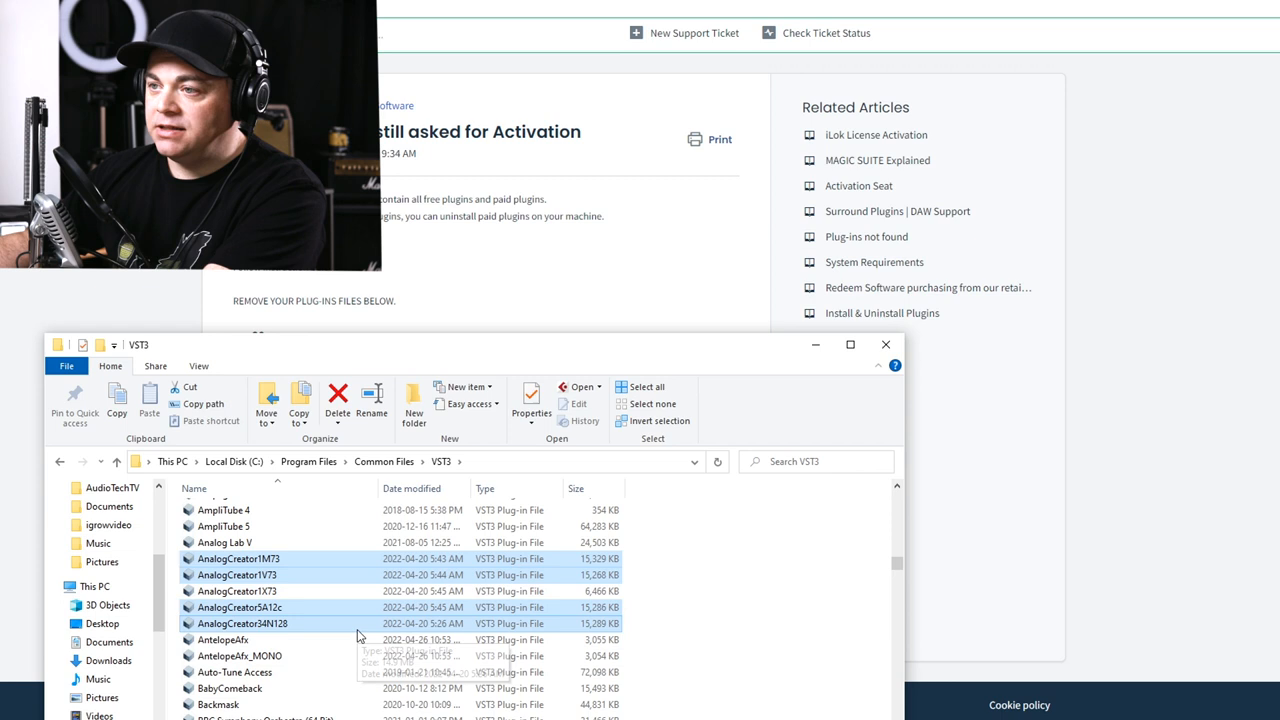
# Delete the four selected Analog Creator VST3 files, keeping only AnalogCreator1X73
pyautogui.click(338, 404)
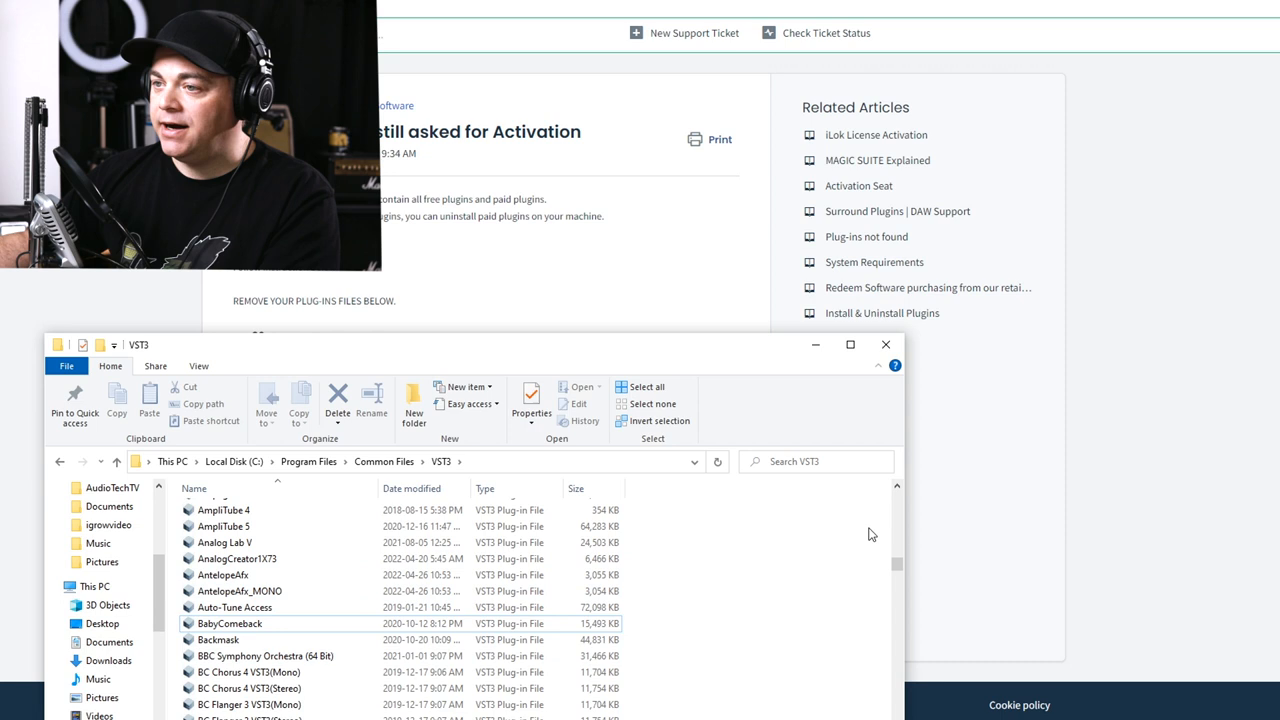
pyautogui.scroll(-3)
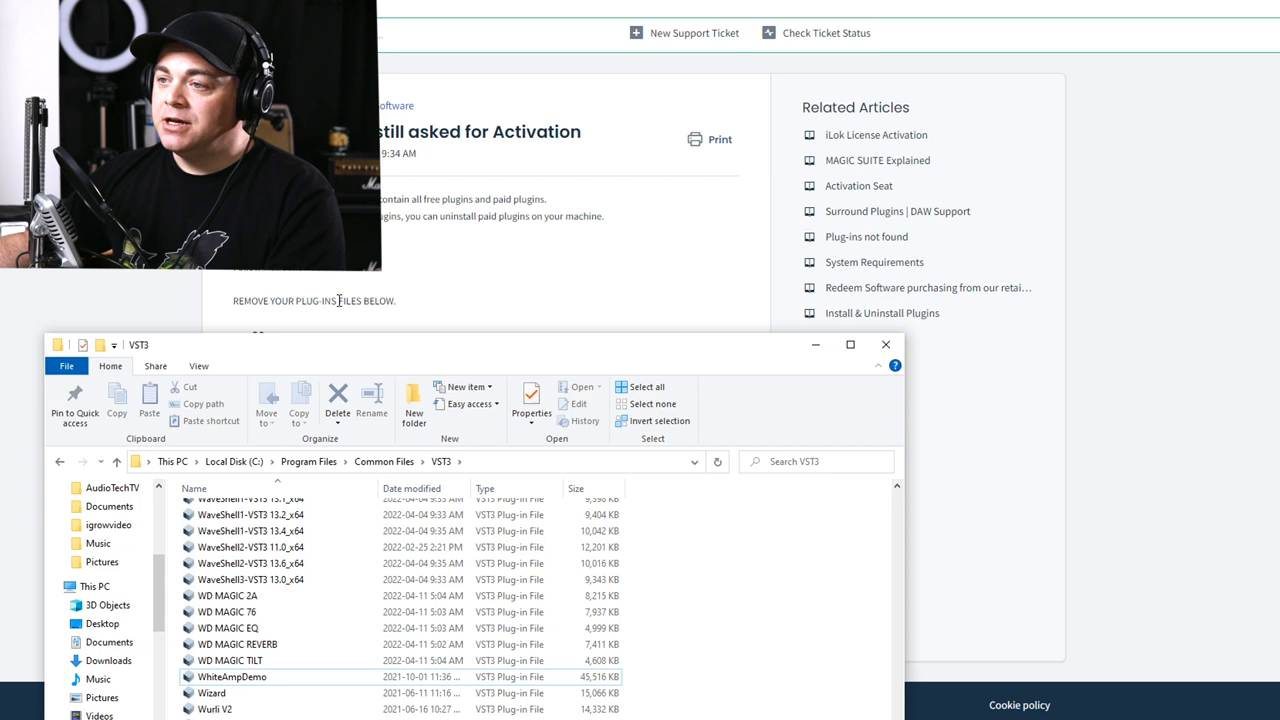
pyautogui.click(228, 628)
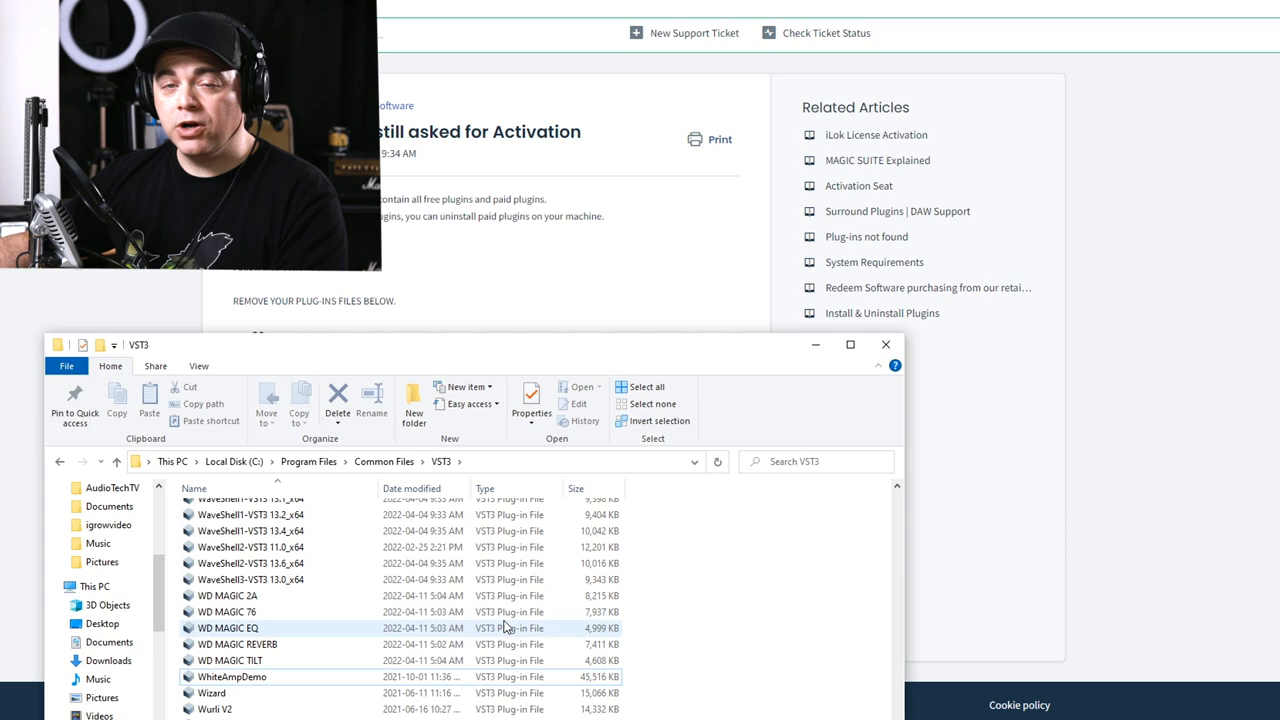